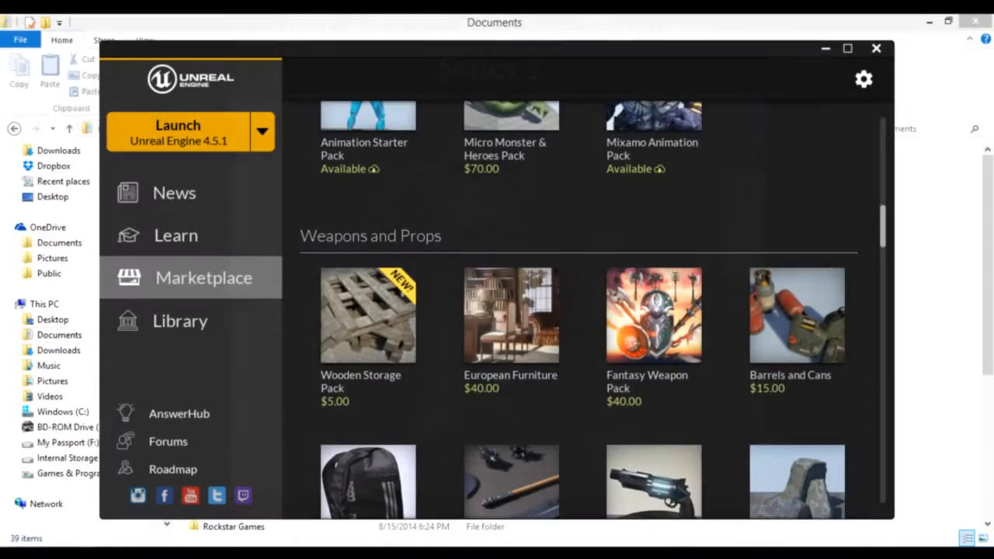
Step: Close the Unreal Engine Launcher so File Explorer's Documents folder is visible
left_click(174, 192)
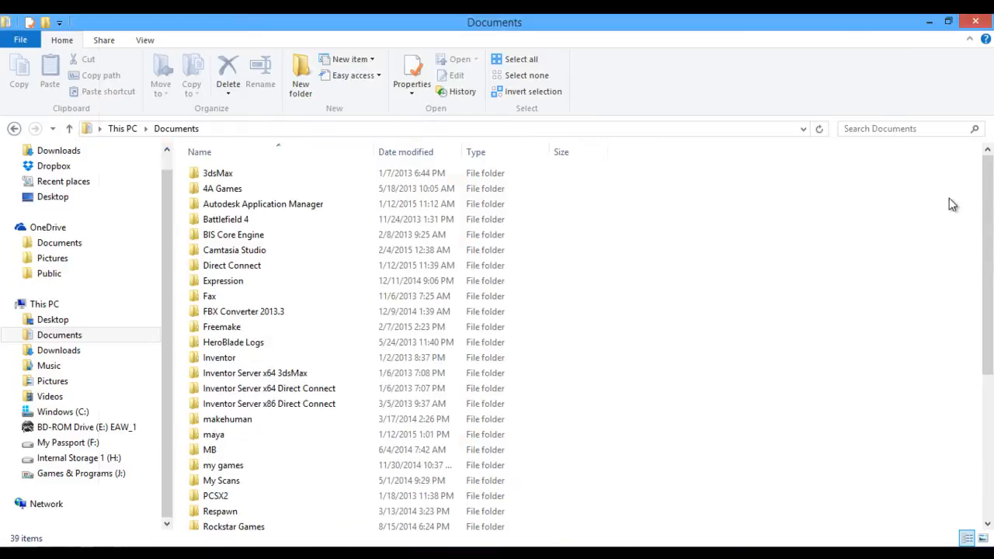
left_click(223, 464)
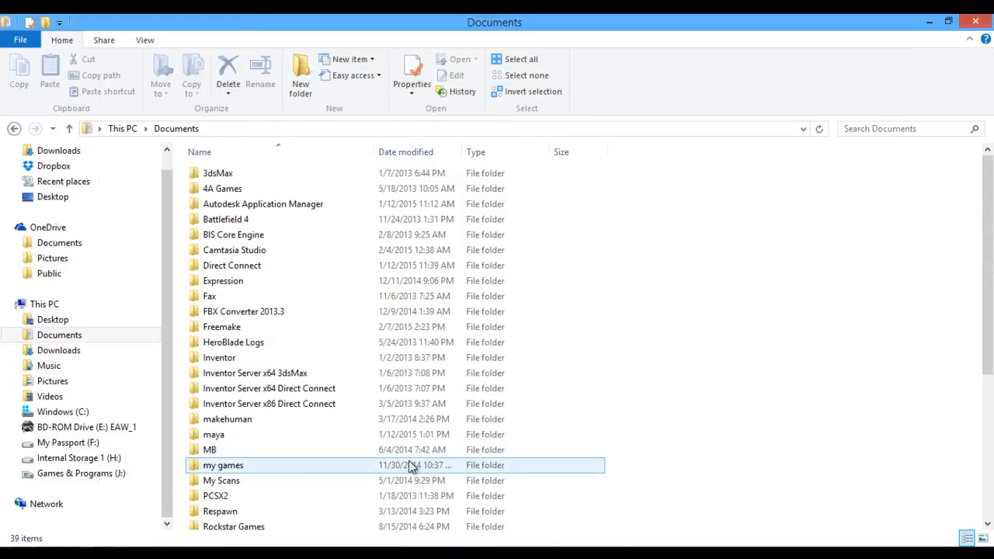
mouse_move(180, 251)
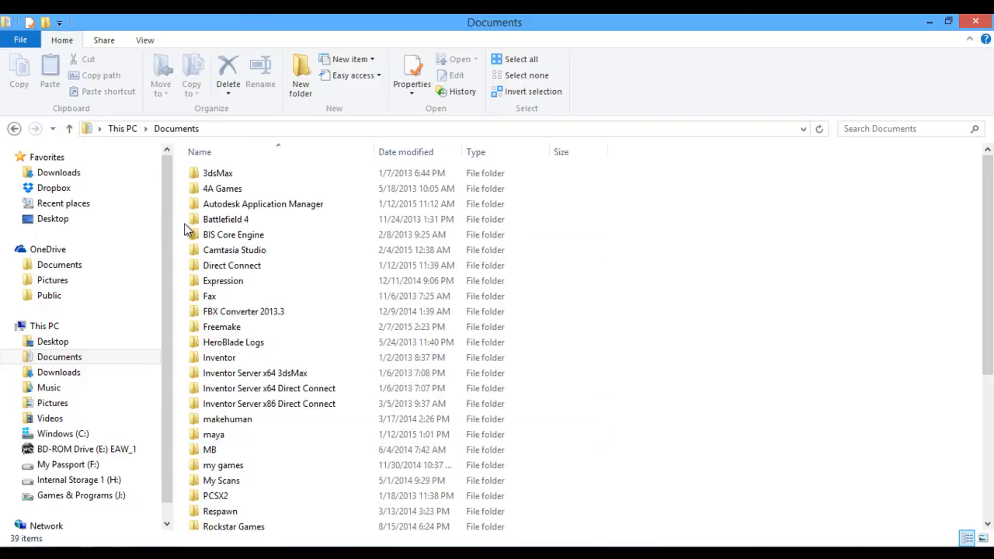
left_click(243, 312)
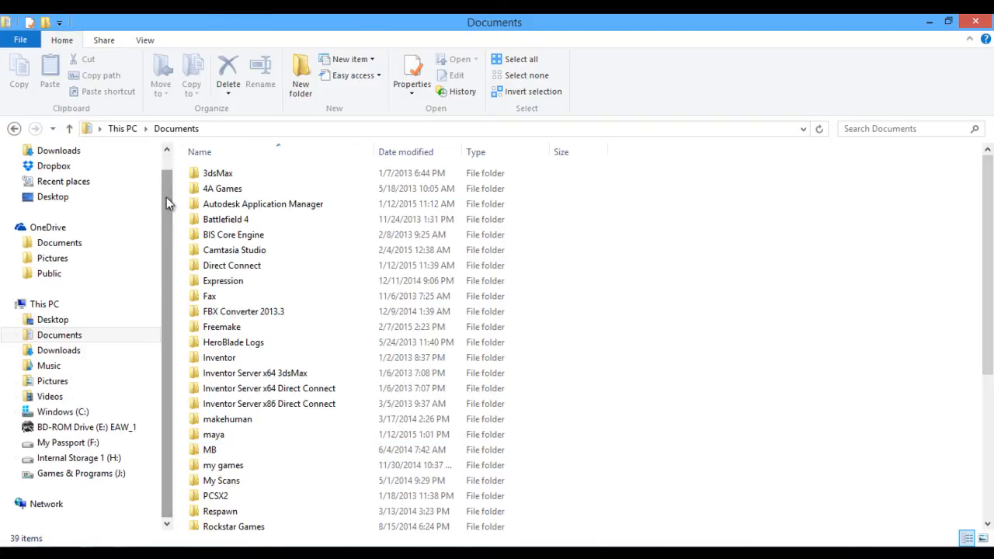
mouse_move(309, 292)
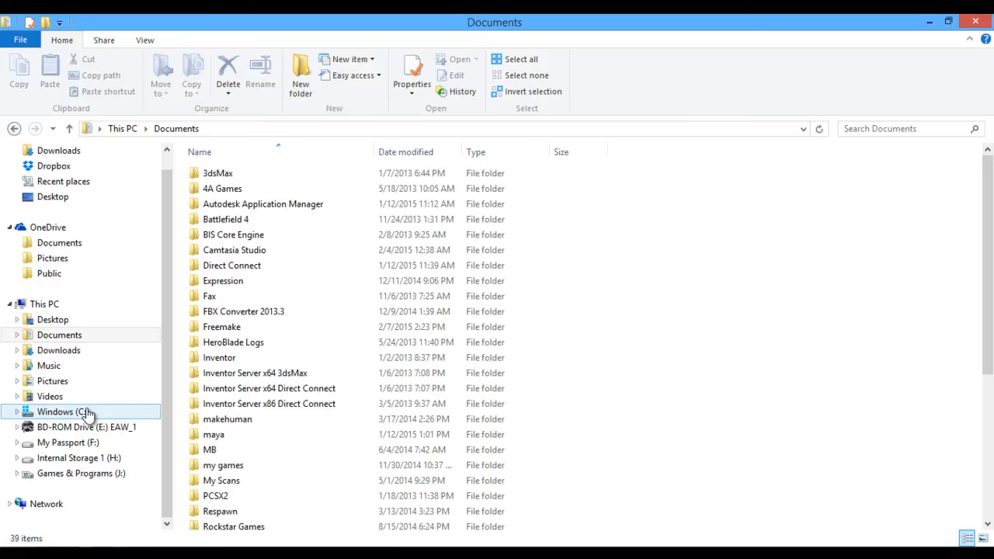
Step: Open Windows (C:) > Program Files > Unreal Engine in File Explorer
left_click(63, 411)
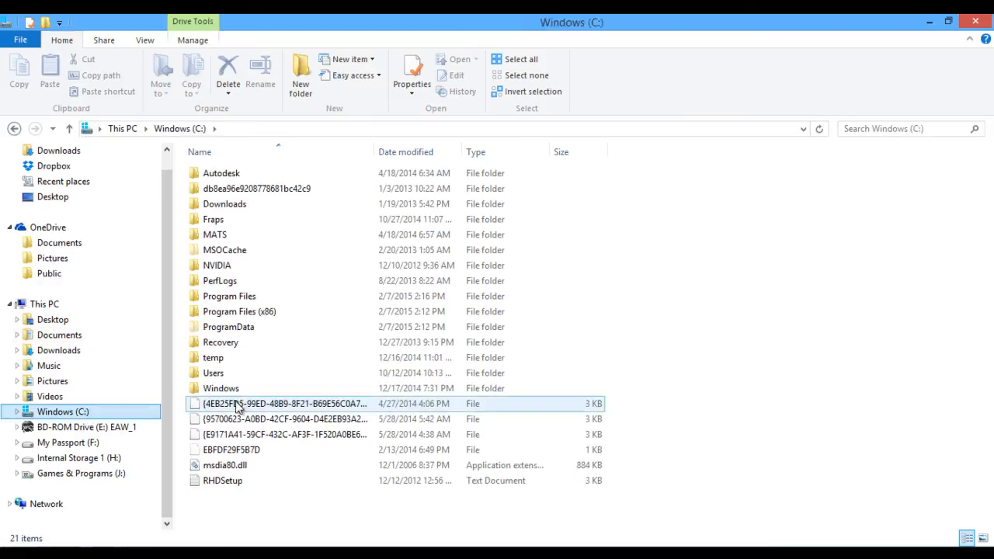
left_click(228, 296)
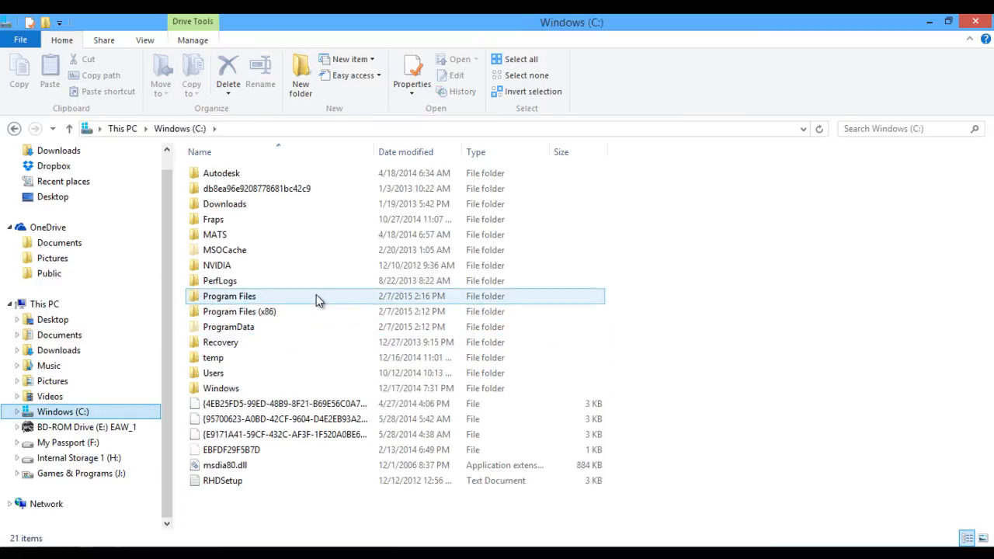
double_click(228, 296)
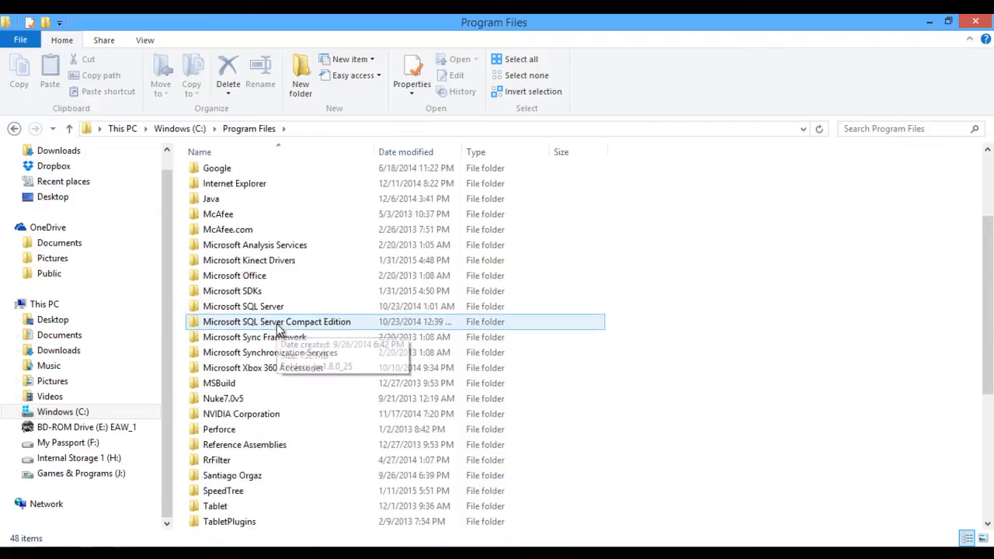
scroll("down", 3)
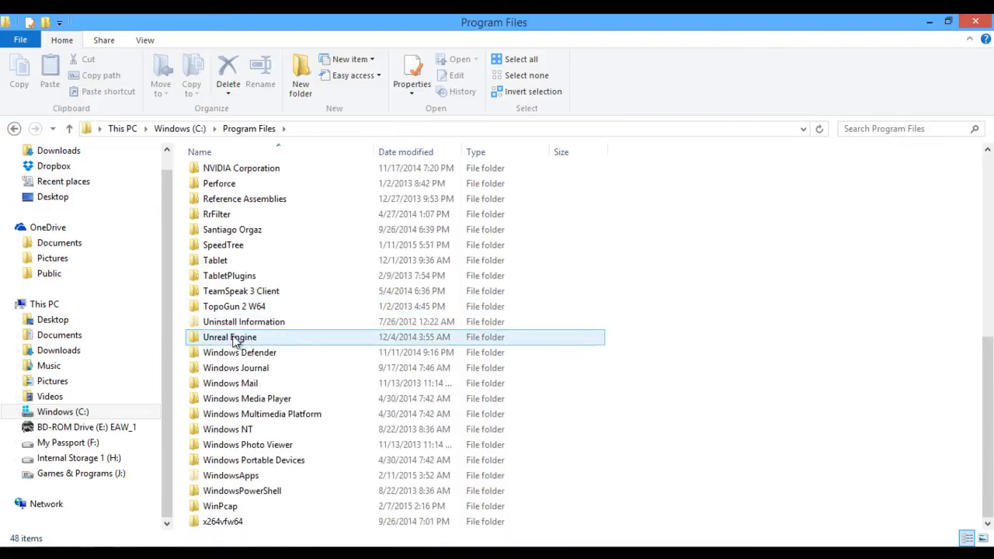
double_click(230, 336)
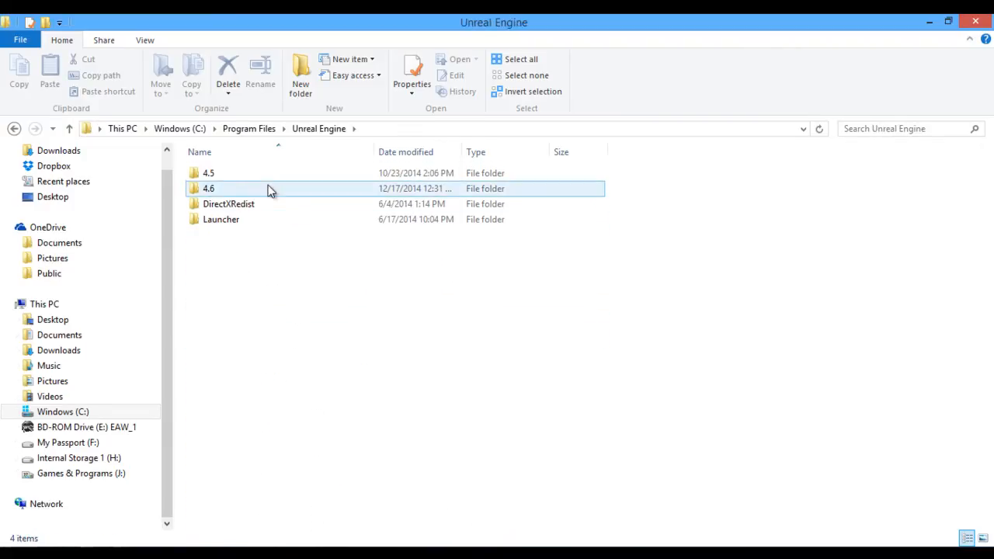
mouse_move(215, 189)
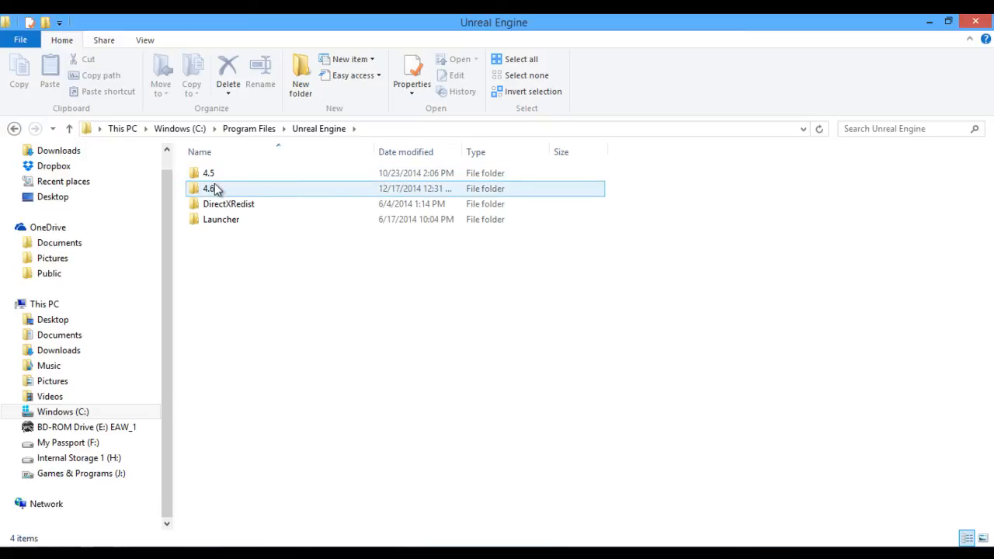
mouse_move(225, 192)
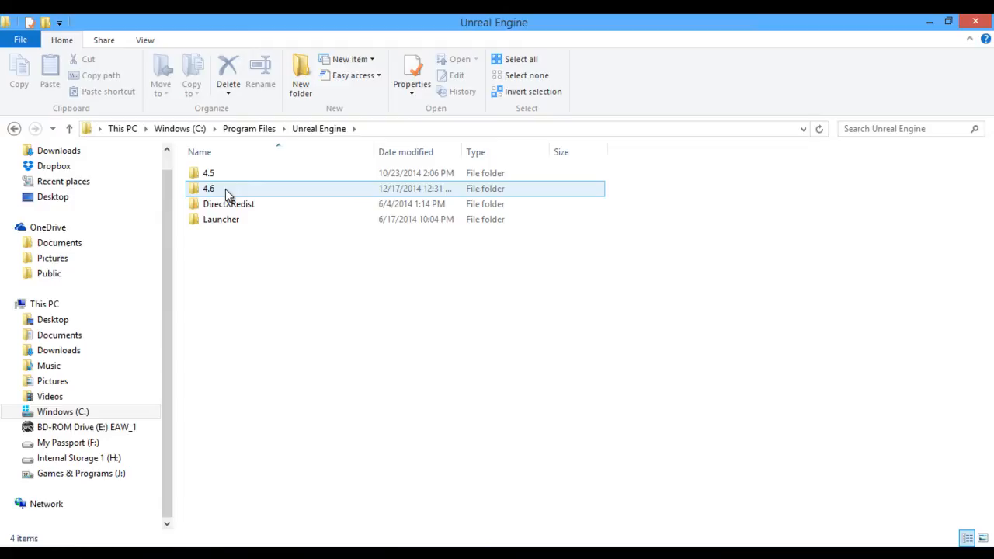
Step: Drill into 4.6 > Engine > Extras > Maya_AnimationRiggingTools > MayaTools
double_click(209, 188)
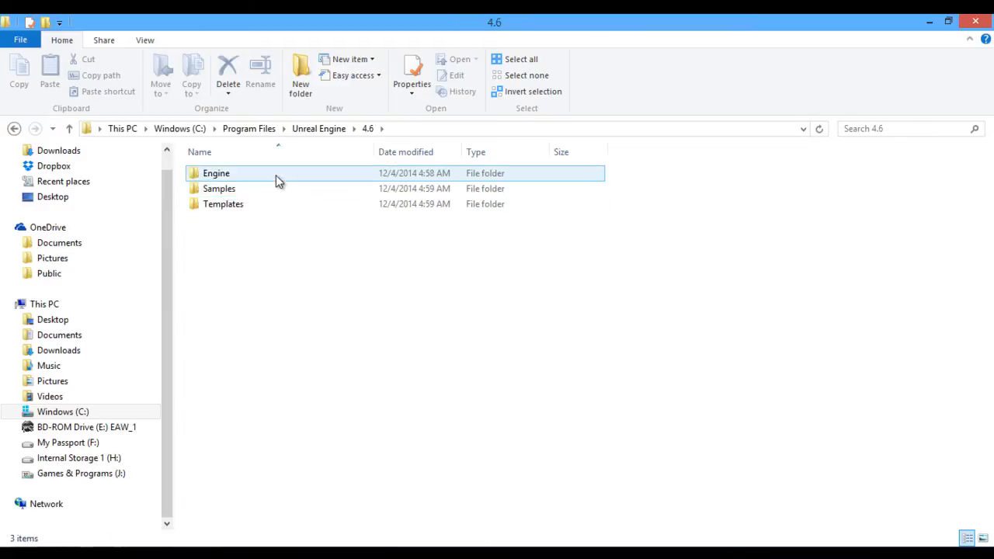
double_click(216, 173)
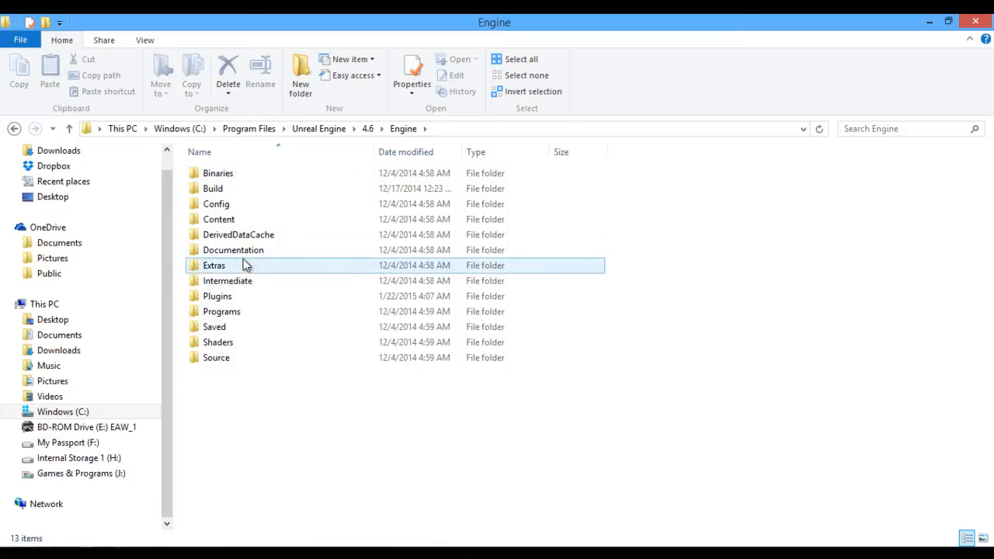
double_click(214, 265)
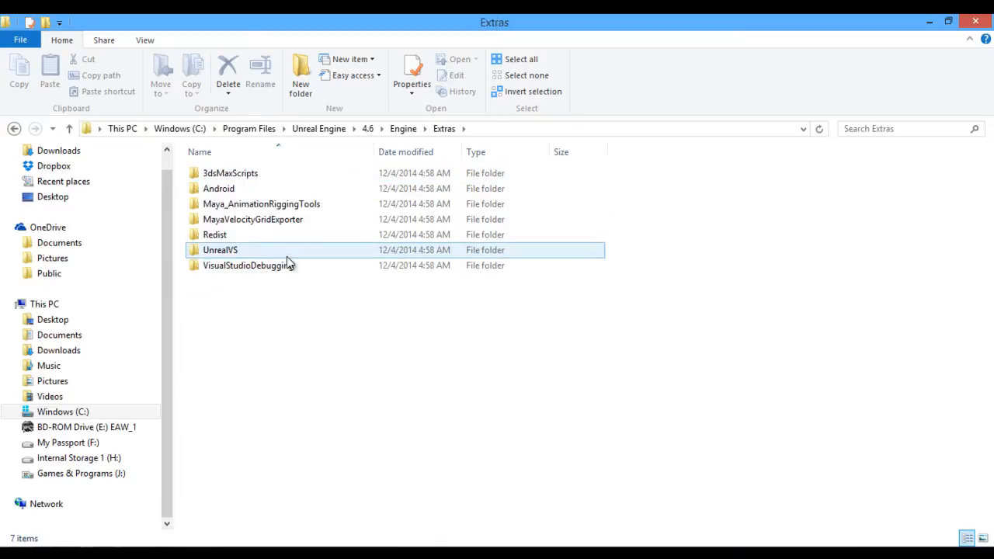
left_click(261, 203)
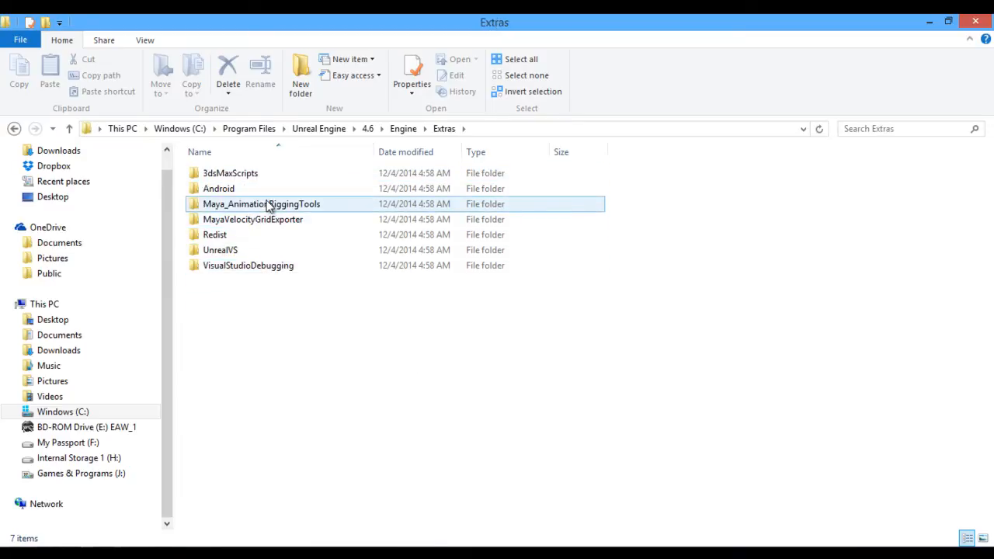
double_click(261, 203)
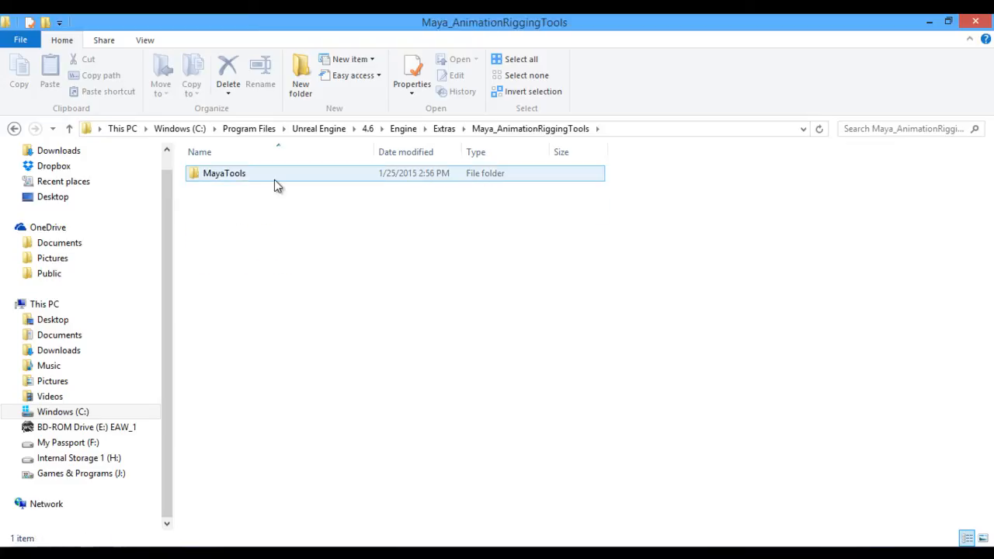
double_click(223, 173)
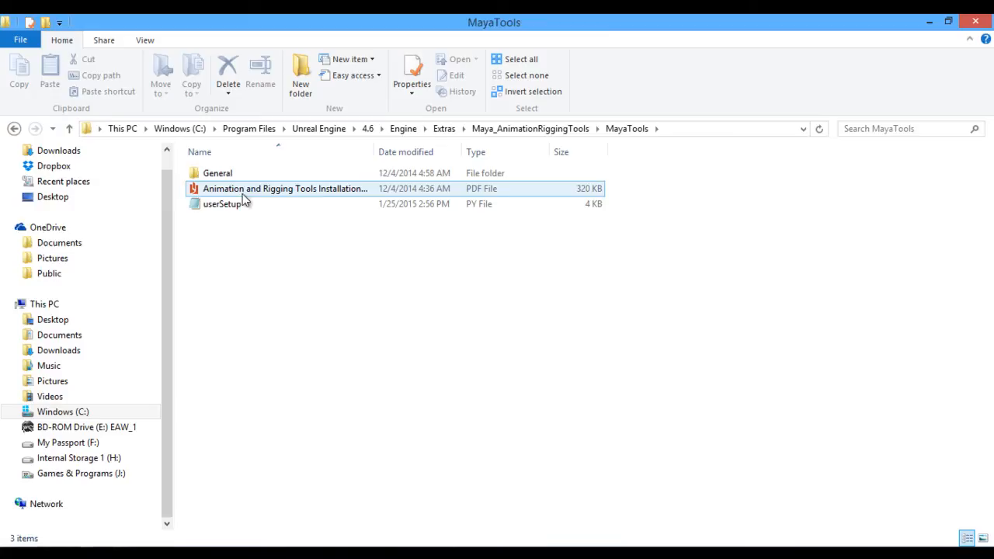
left_click(221, 203)
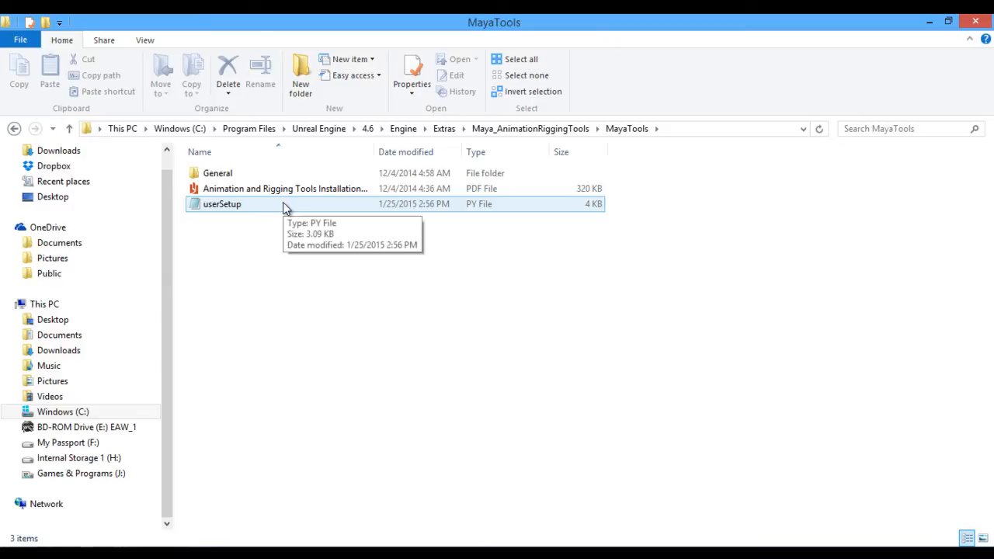
left_click(222, 203)
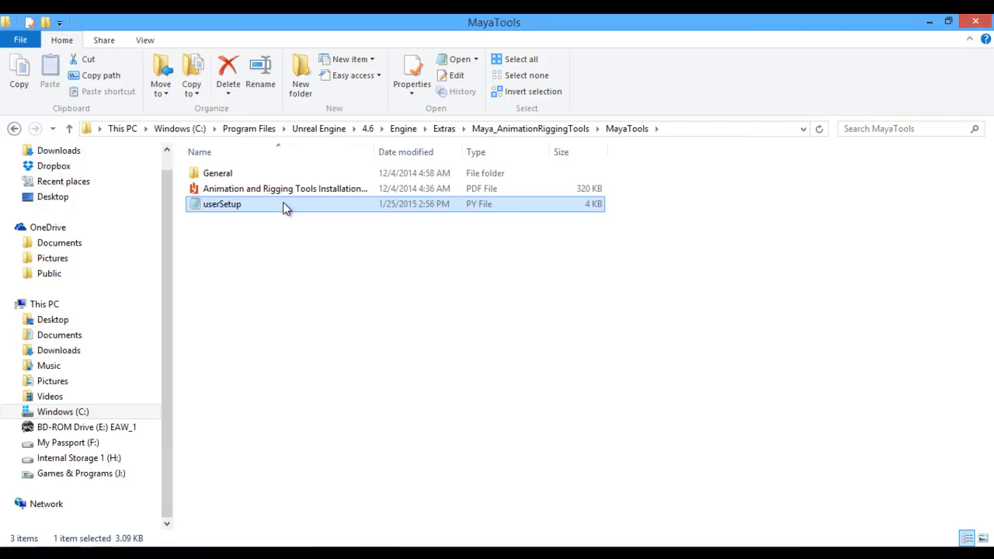
mouse_move(411, 355)
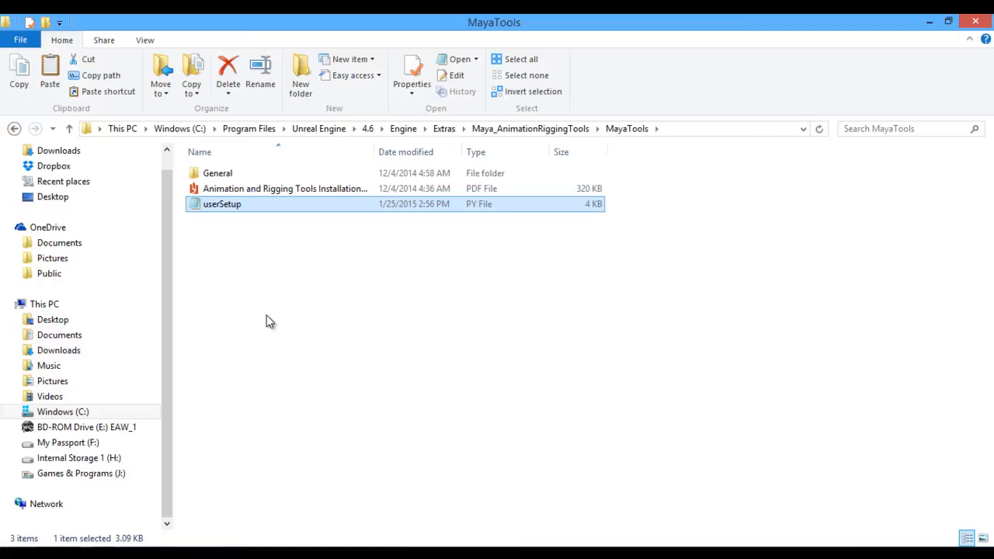
mouse_move(192, 343)
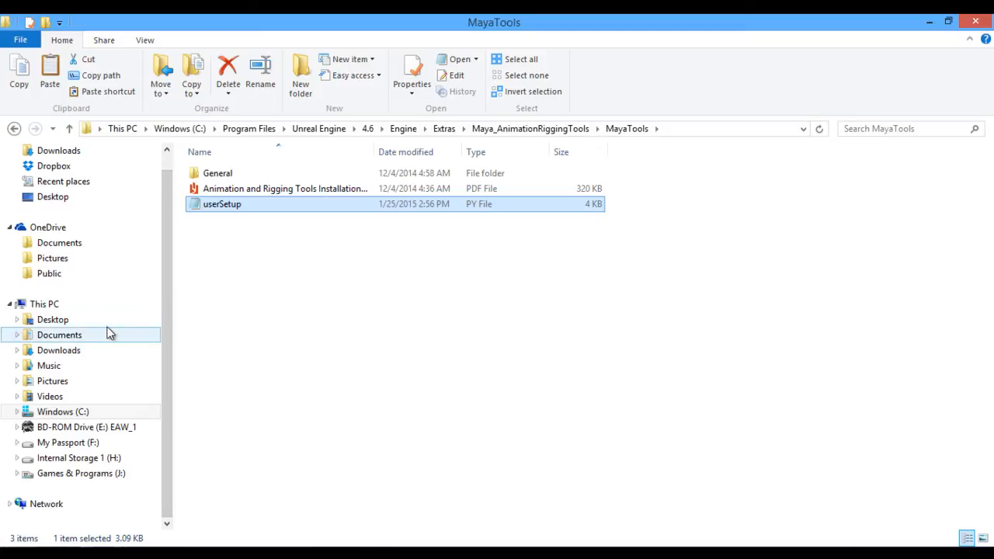
mouse_move(62, 338)
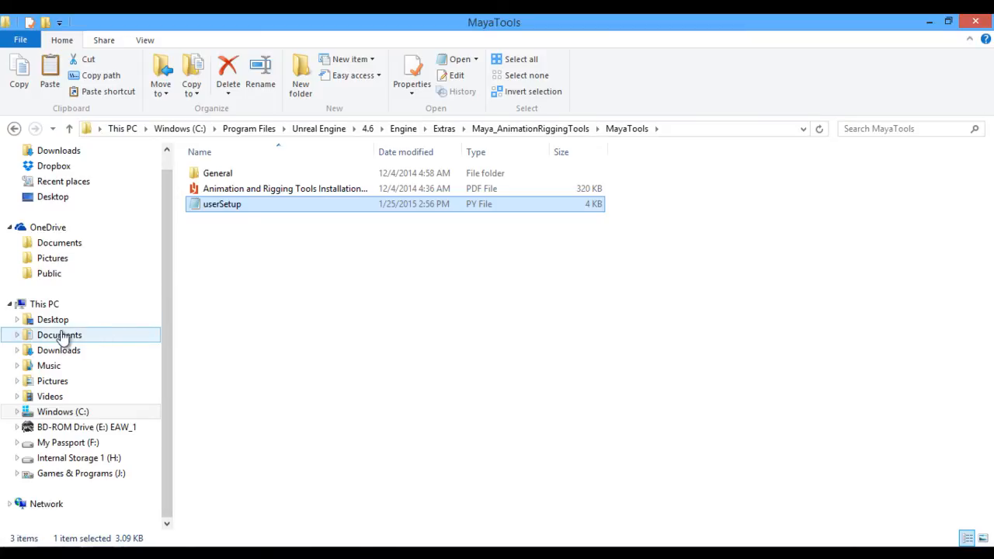
Step: Navigate Documents > maya > 2015-x64 > scripts to reach the userSetup file
right_click(59, 335)
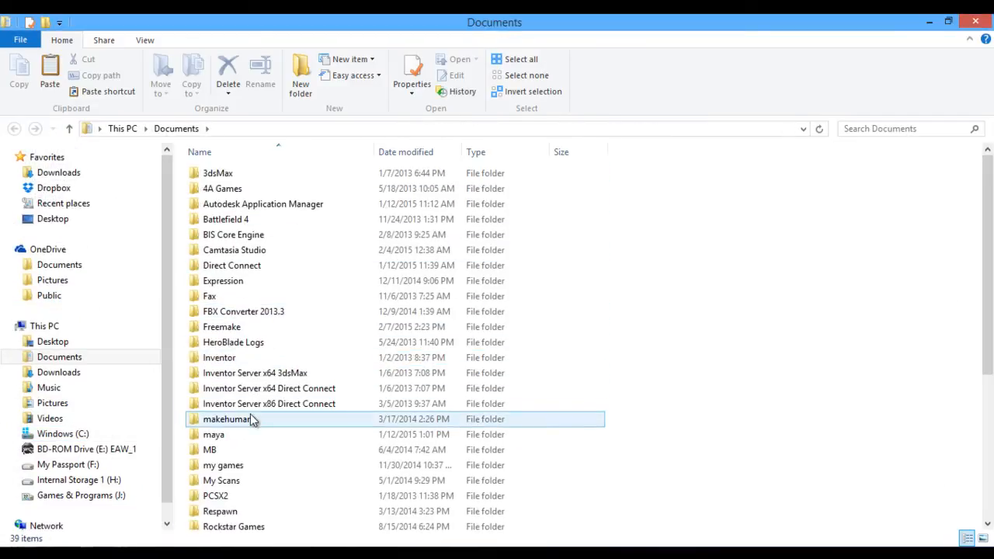
left_click(214, 434)
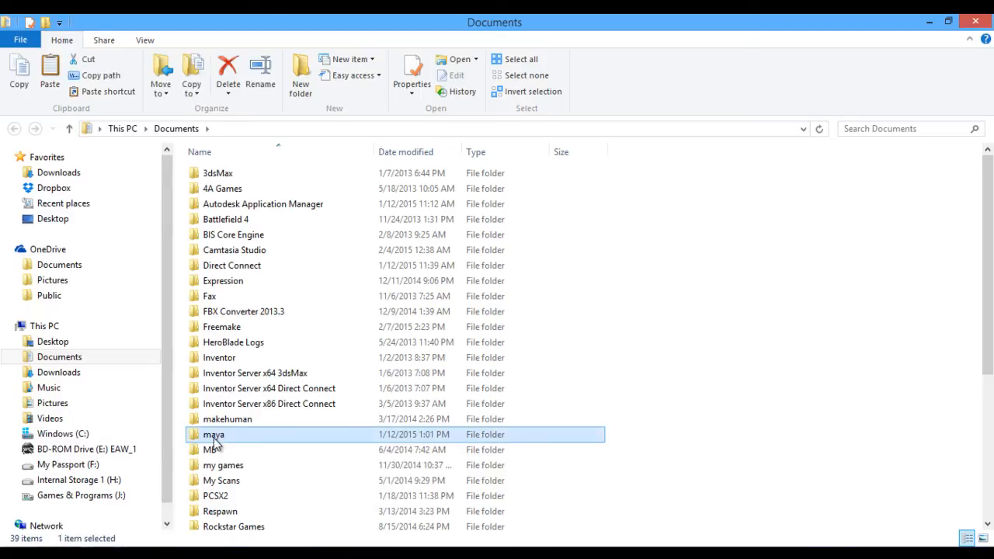
double_click(213, 434)
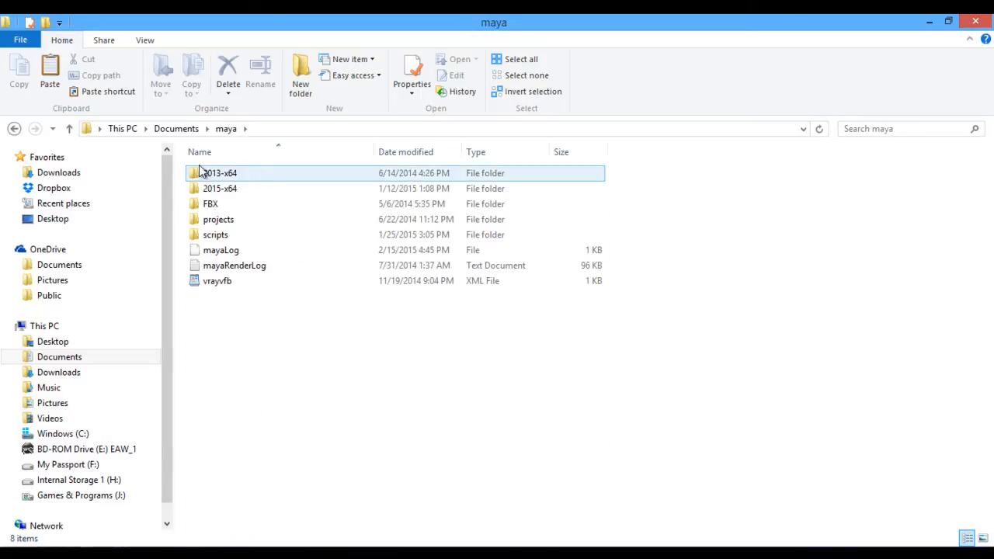
left_click(219, 188)
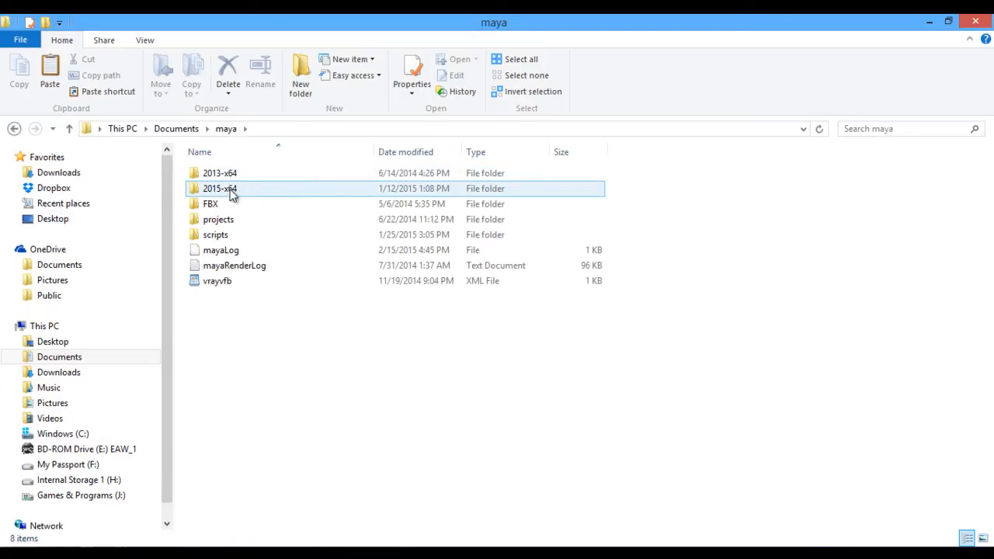
mouse_move(260, 191)
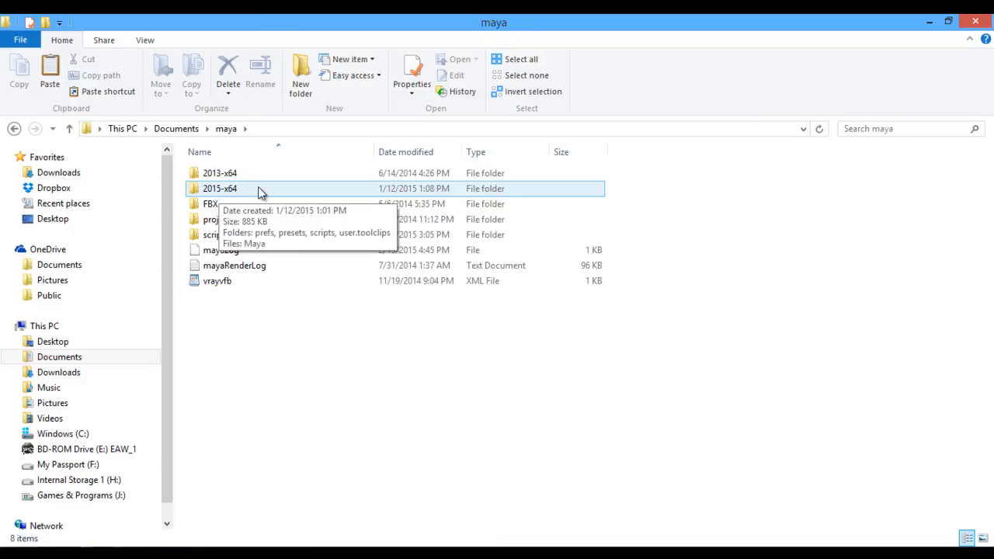
double_click(219, 188)
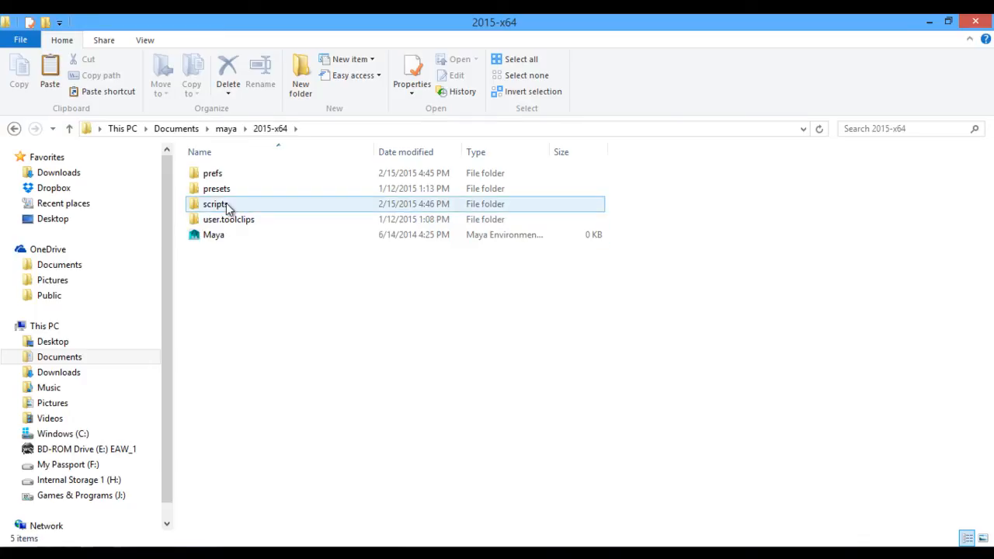
double_click(215, 204)
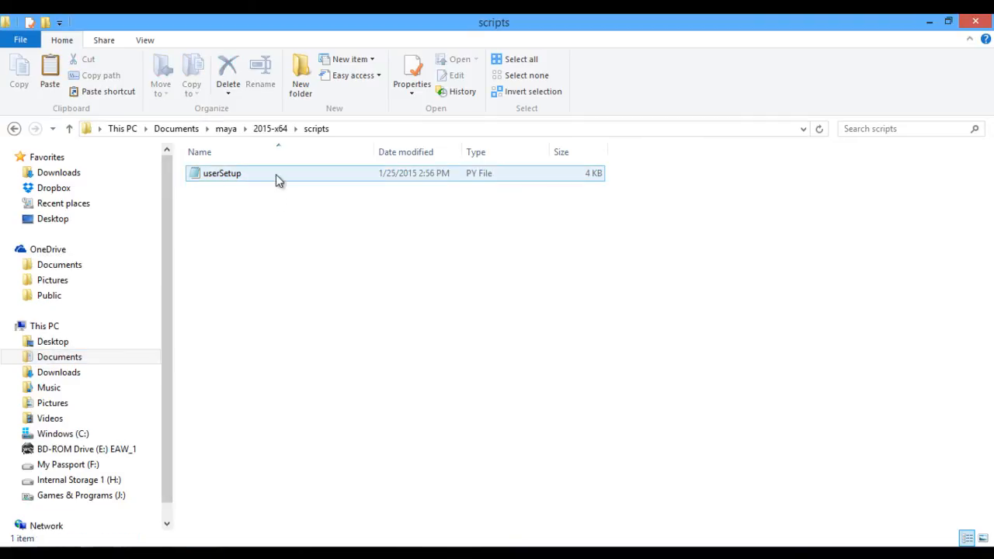
left_click(325, 266)
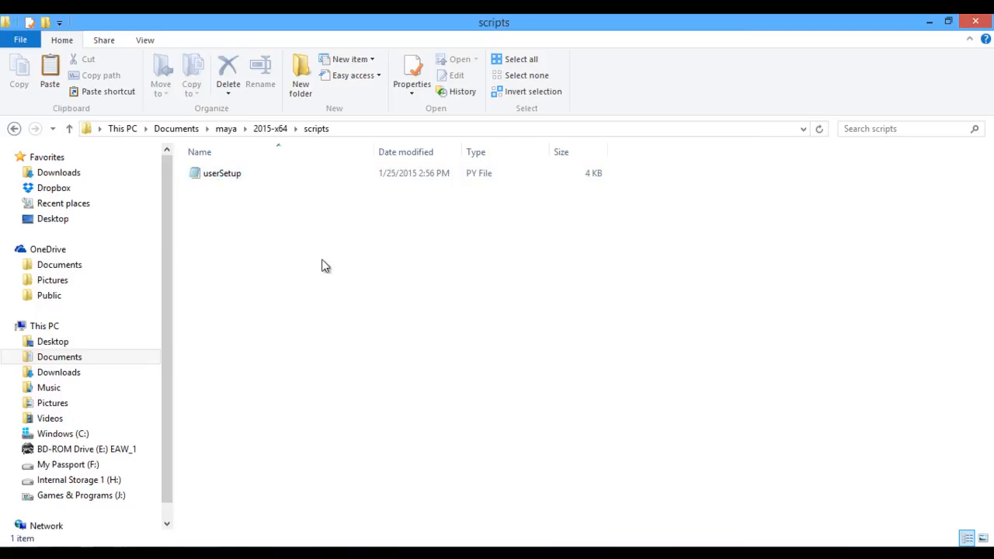
mouse_move(590, 315)
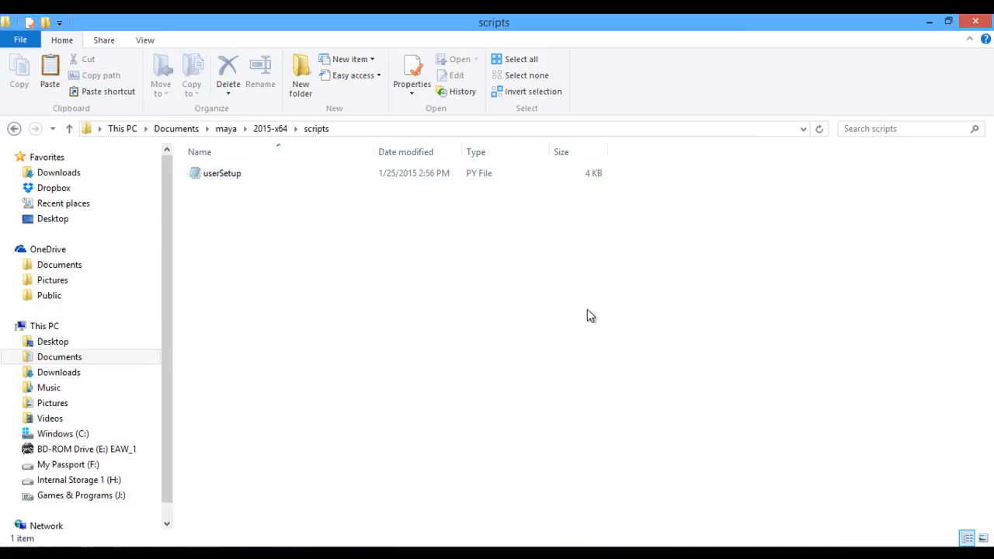
mouse_move(304, 391)
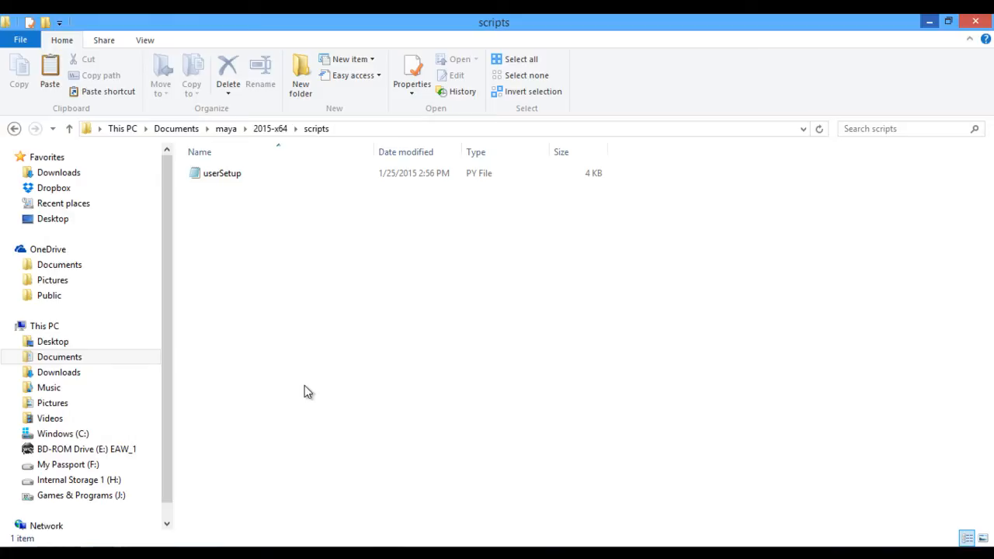
mouse_move(357, 327)
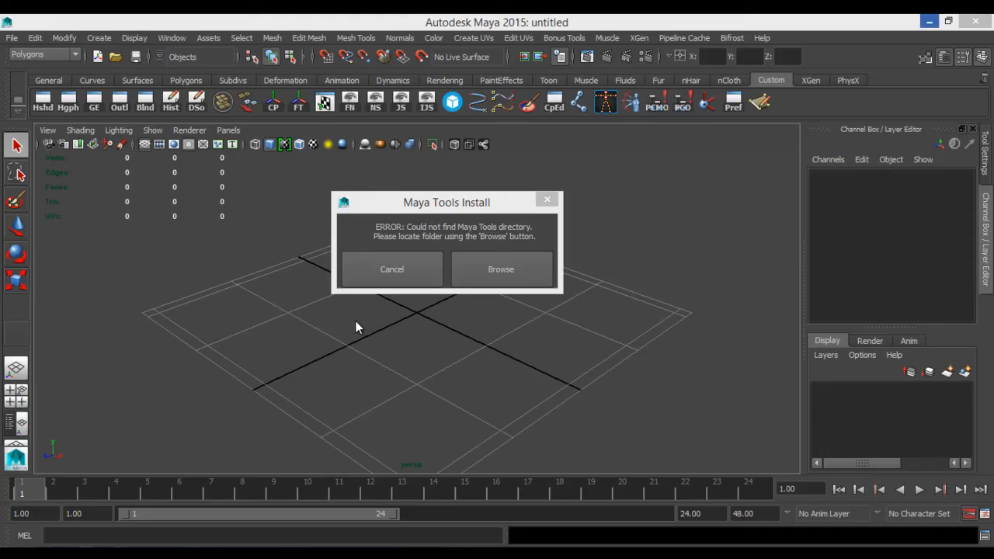
mouse_move(717, 253)
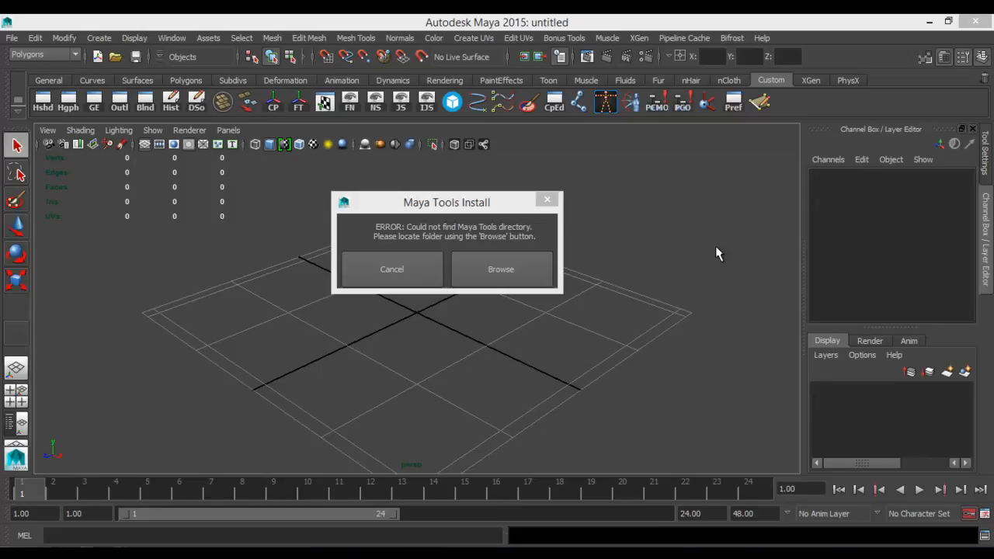
mouse_move(462, 205)
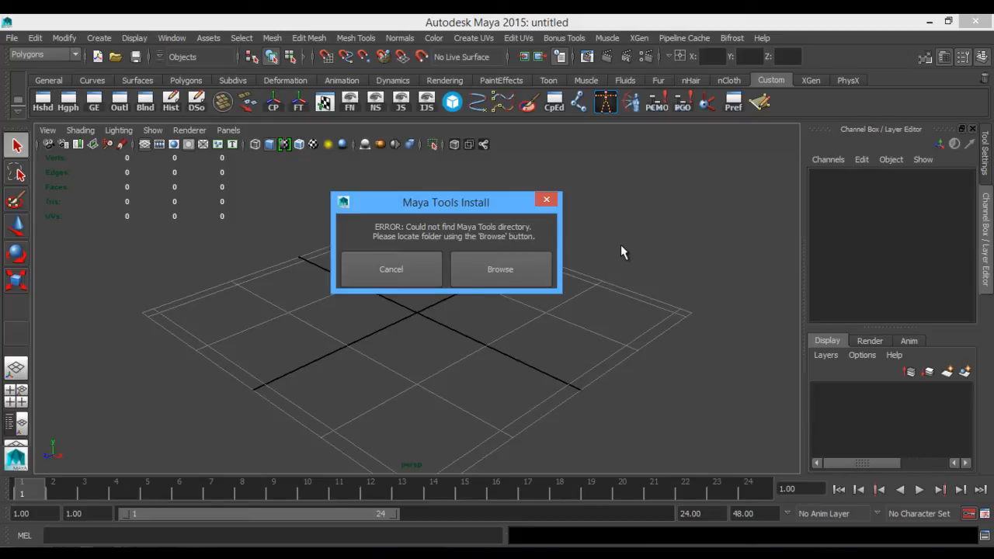
mouse_move(521, 304)
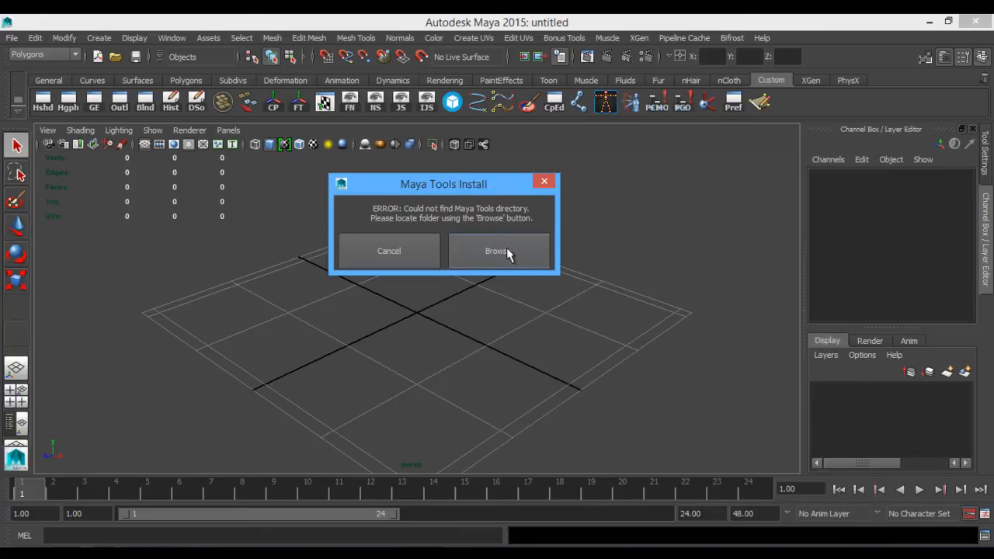
Step: Browse for the tools directory through My Computer > C: > Program Files
left_click(497, 250)
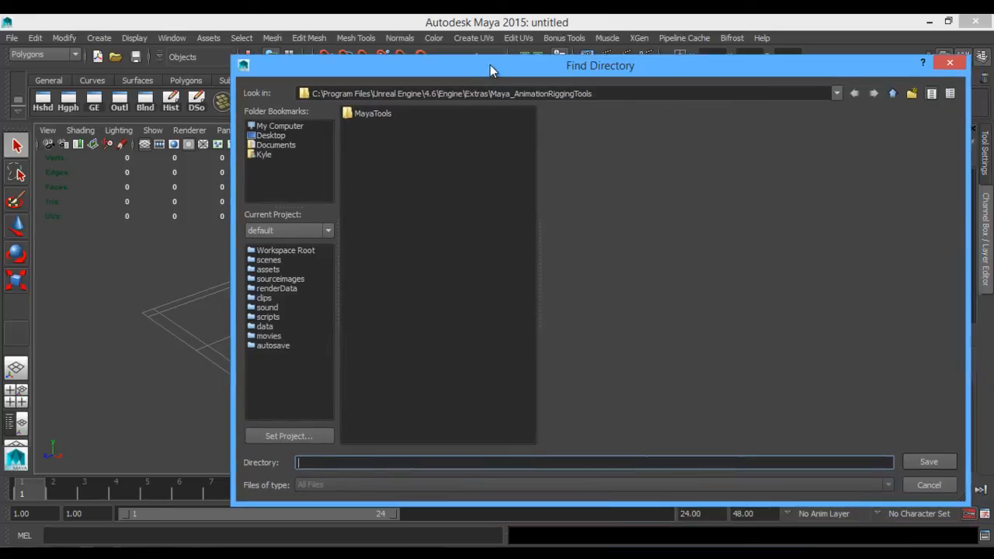
mouse_move(458, 143)
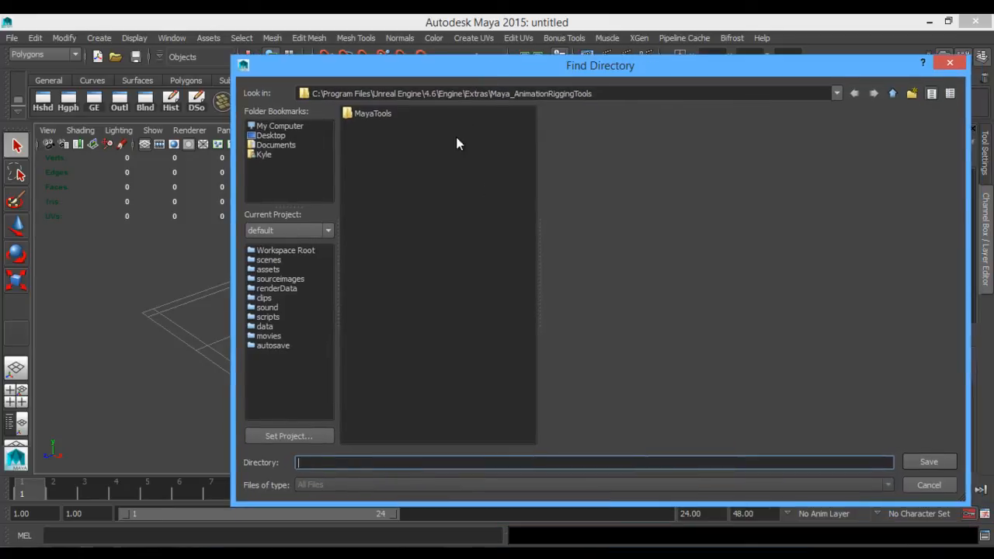
left_click(279, 125)
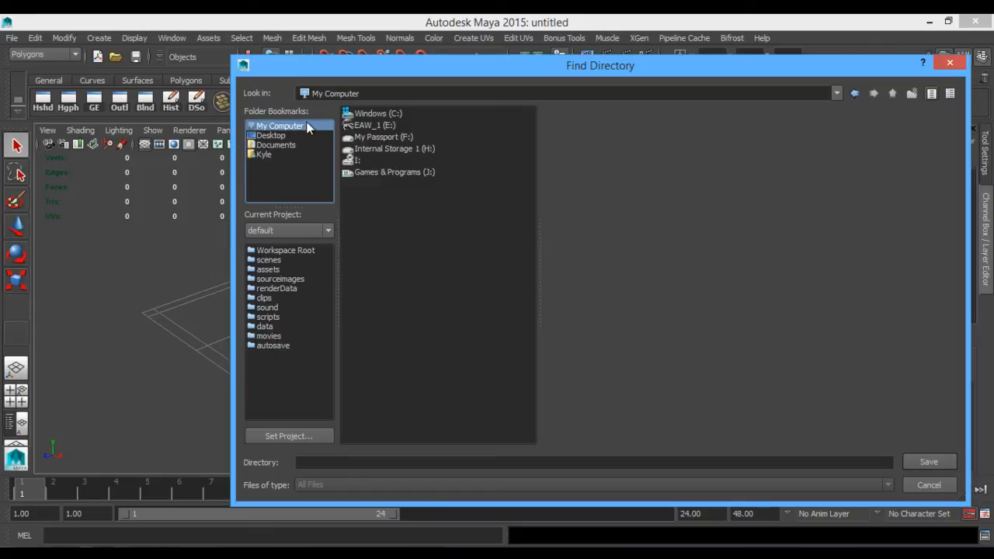
double_click(376, 113)
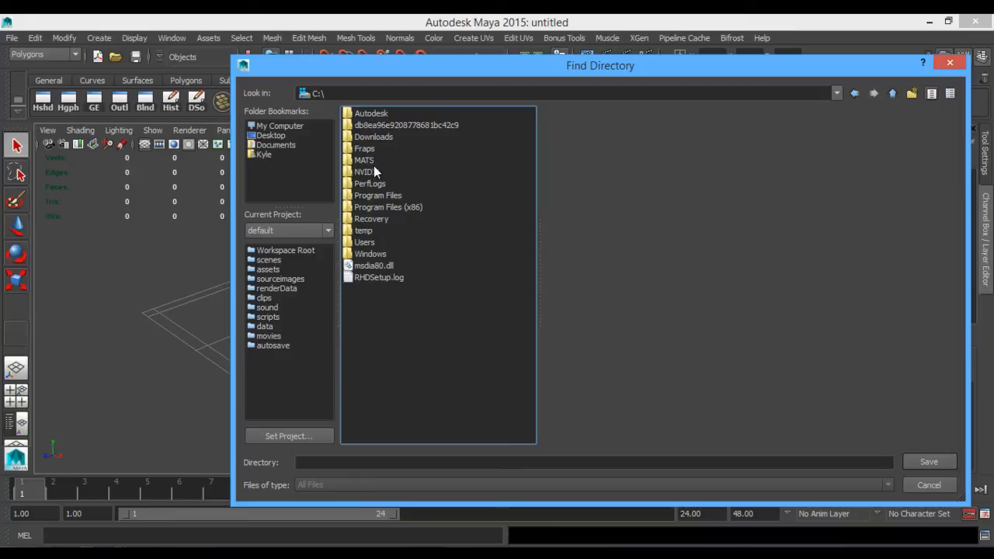
double_click(387, 195)
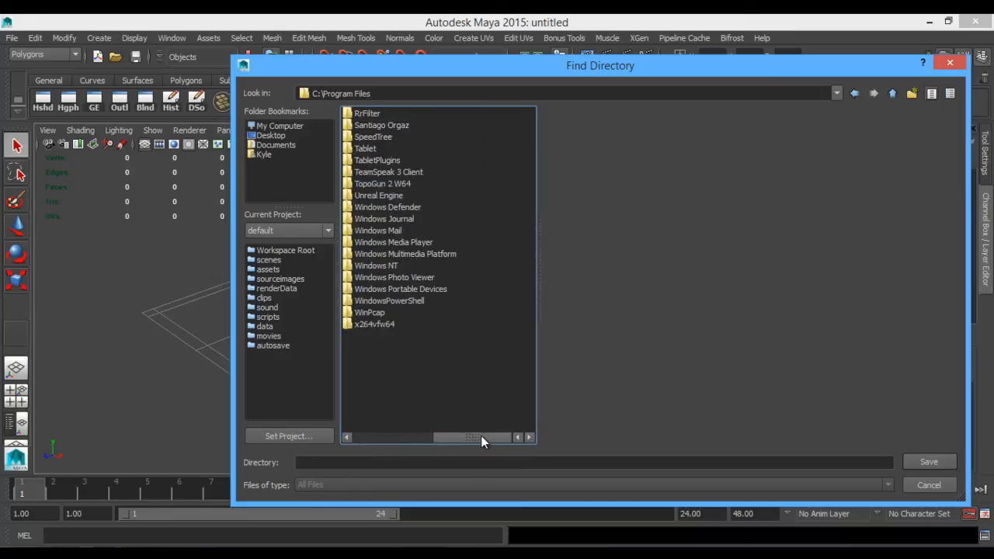
Step: Go through Unreal Engine > 4.6 > Engine > Extras > Maya_AnimationRiggingTools and select MayaTools
double_click(379, 195)
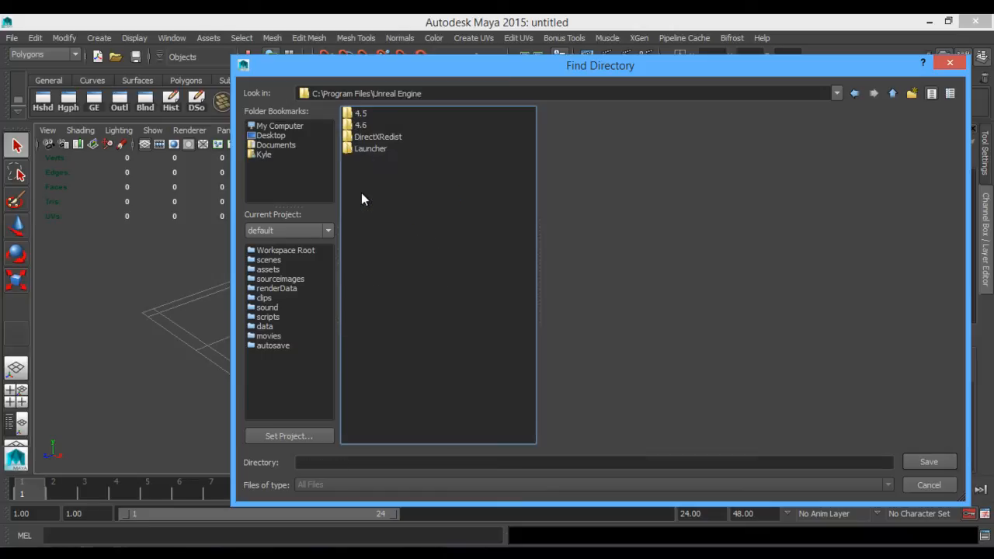
double_click(360, 125)
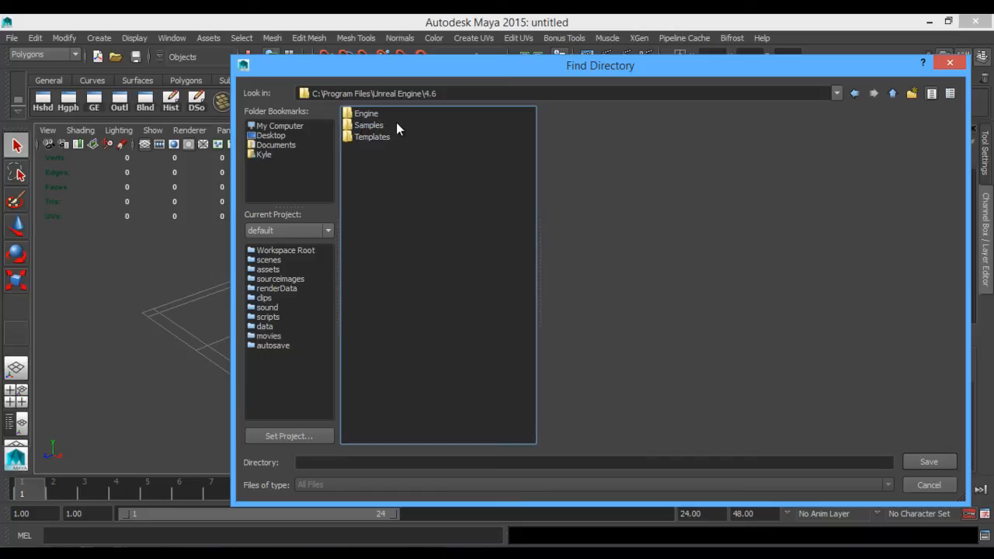
double_click(366, 112)
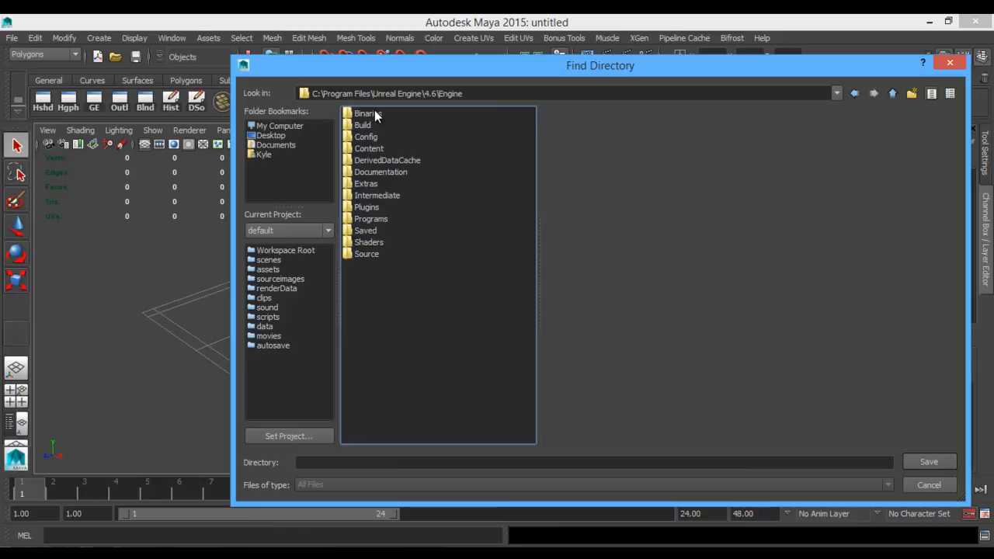
double_click(366, 184)
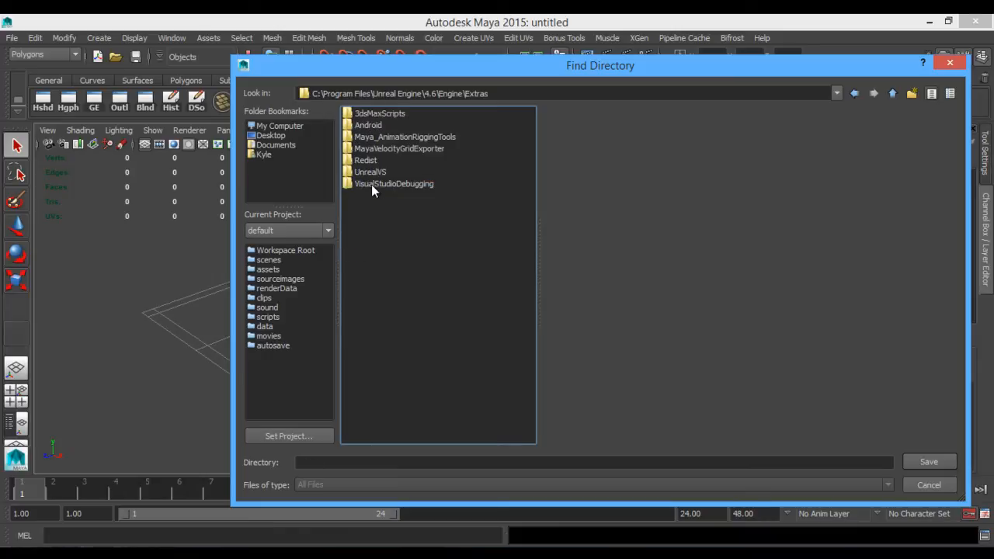
double_click(404, 136)
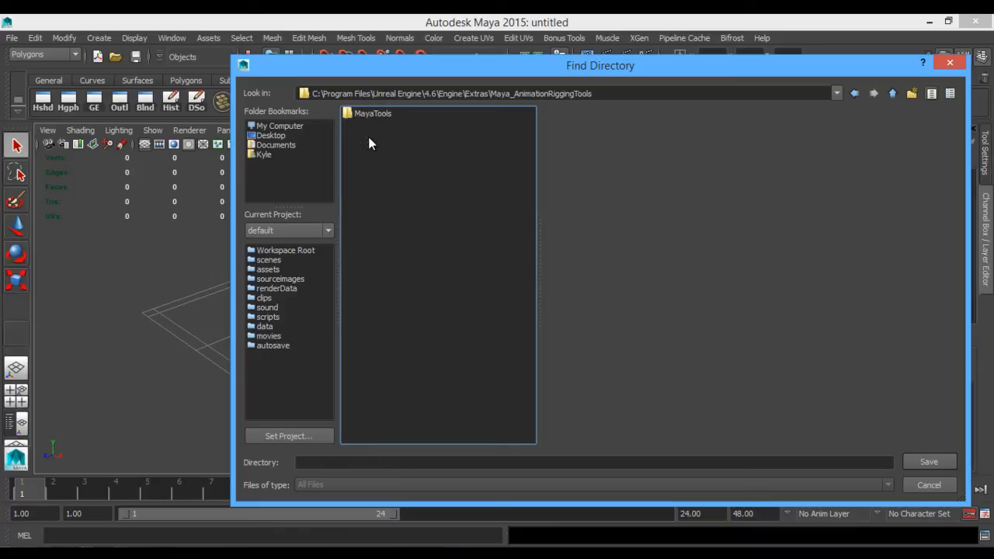
left_click(372, 113)
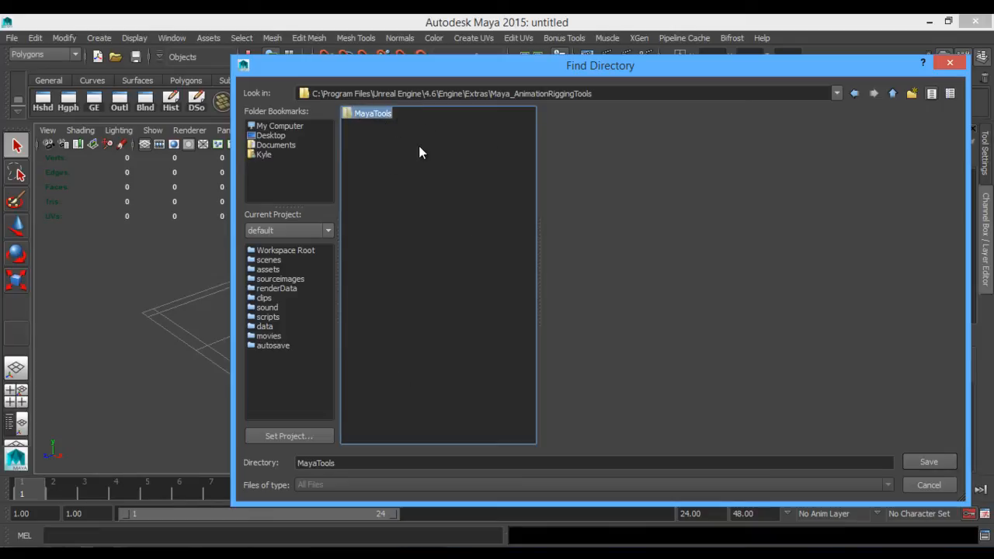
mouse_move(501, 127)
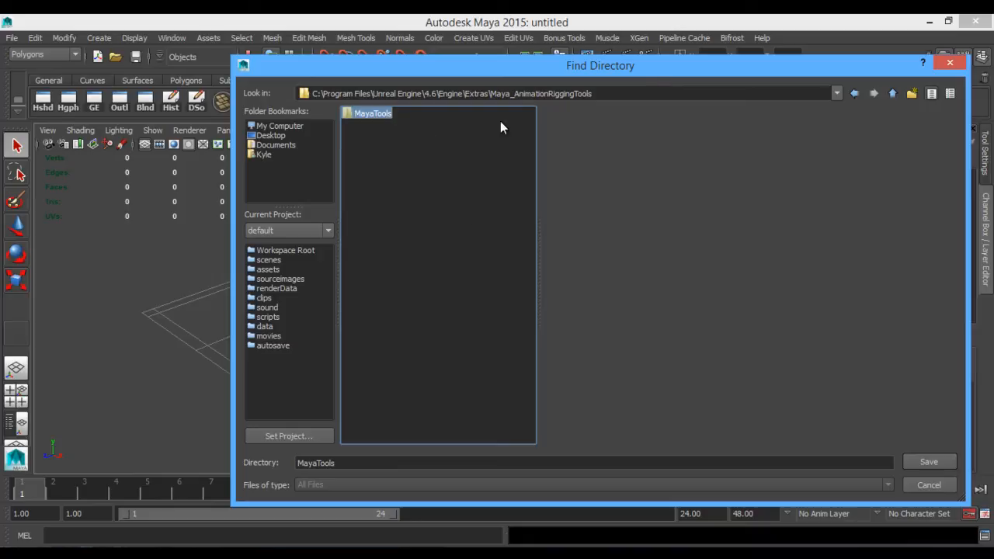
mouse_move(597, 244)
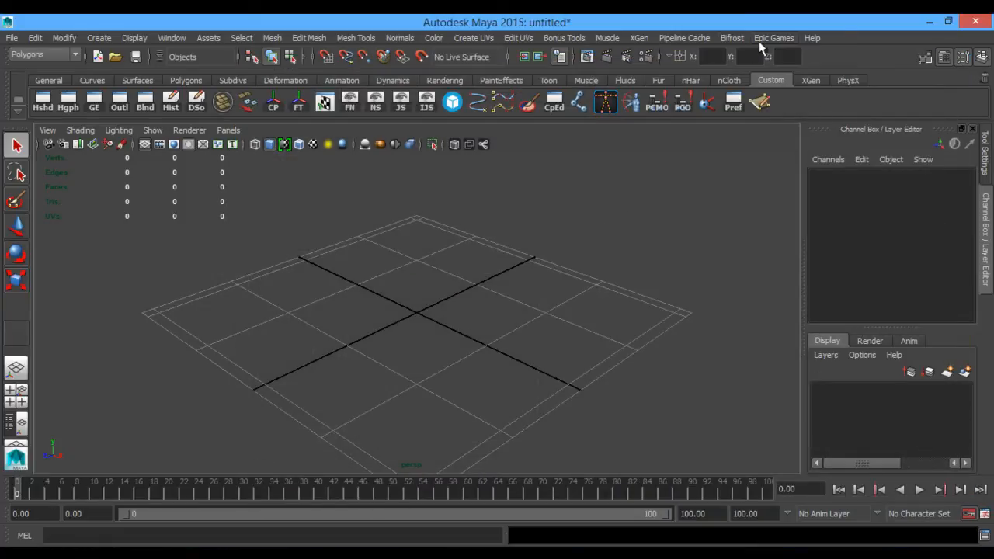
Step: Open the Epic Games menu to view Character Rig Creator, Perforce and Projects
left_click(773, 38)
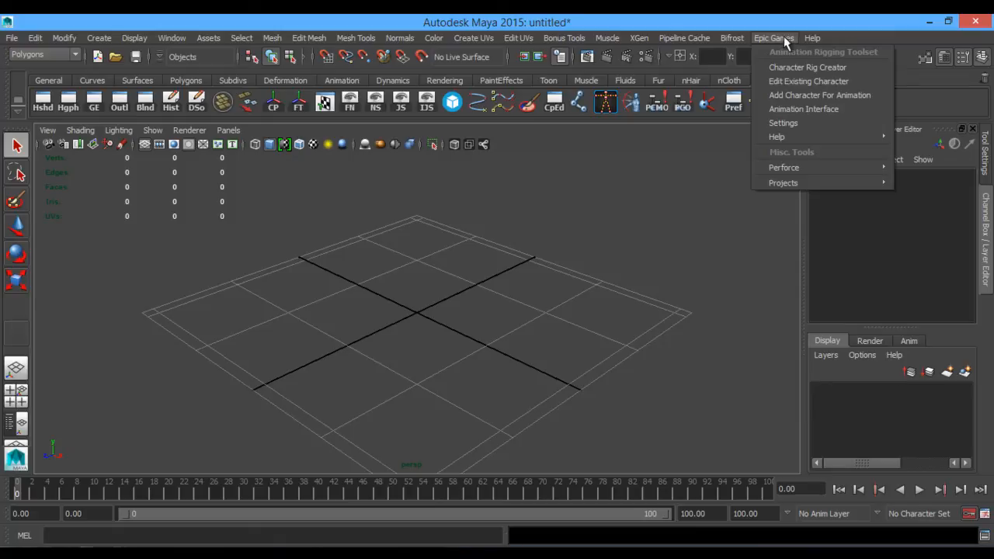
mouse_move(822, 52)
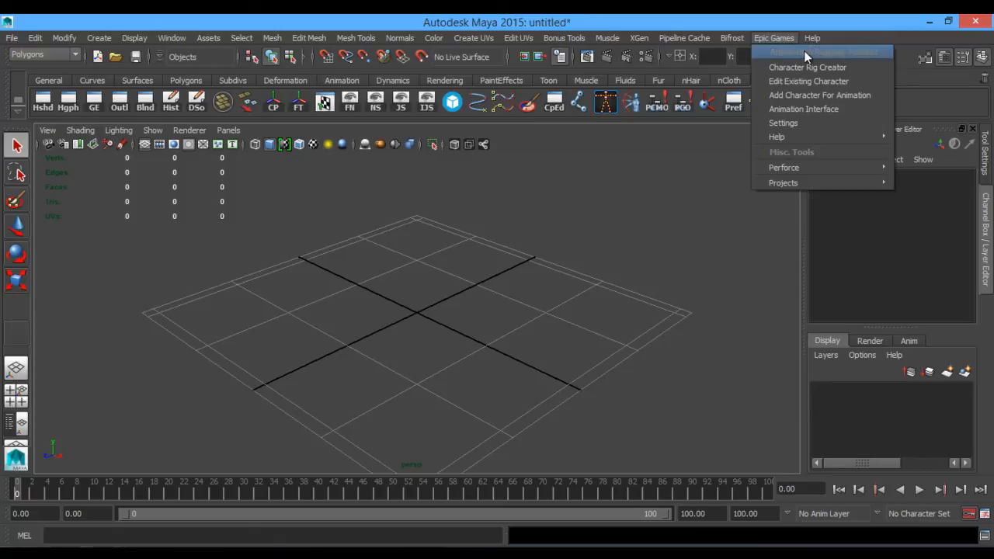
mouse_move(782, 183)
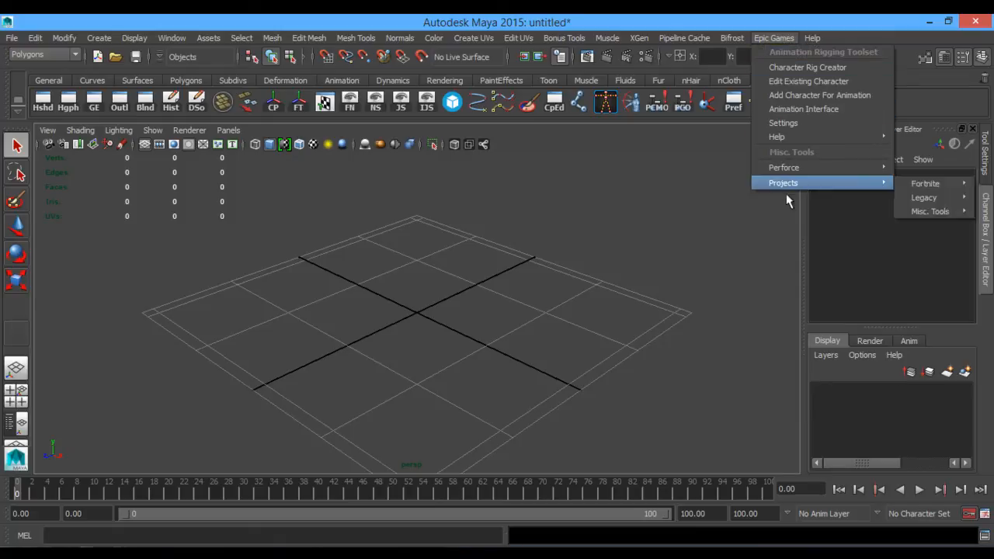
mouse_move(823, 53)
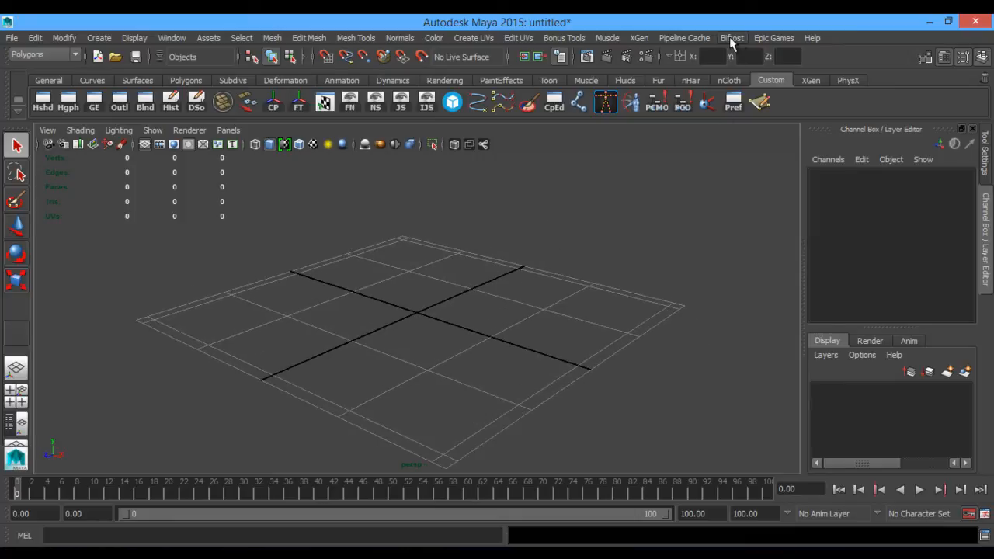
mouse_move(684, 38)
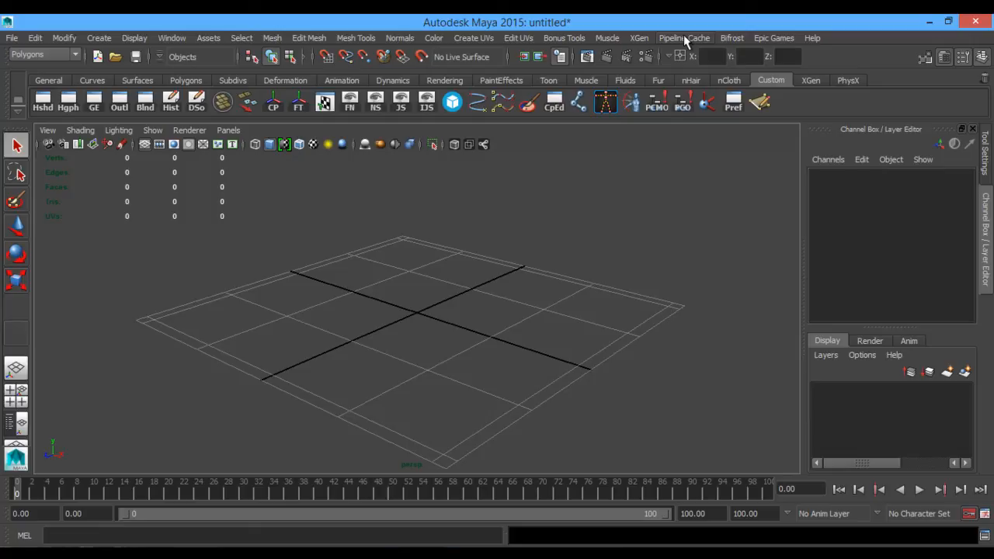
left_click(773, 37)
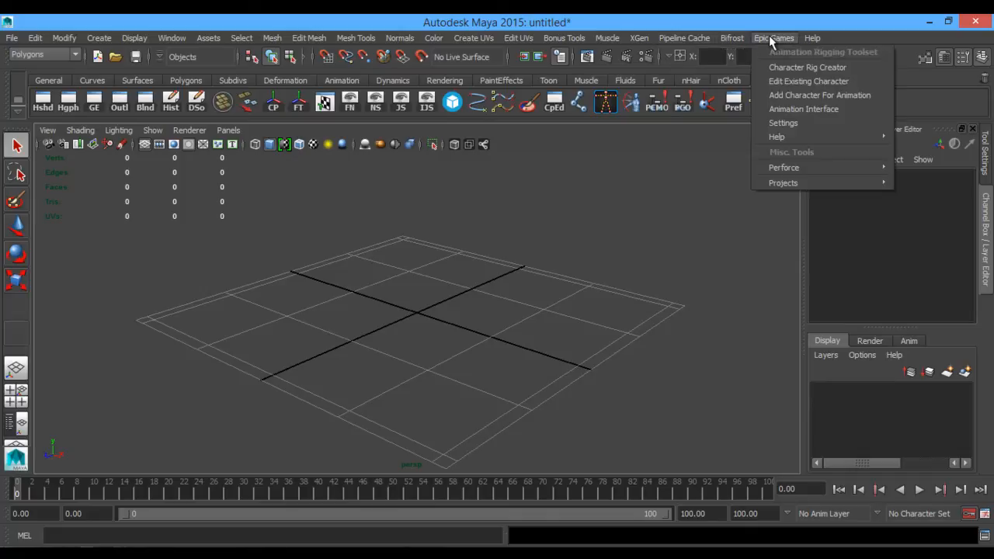
left_click(809, 81)
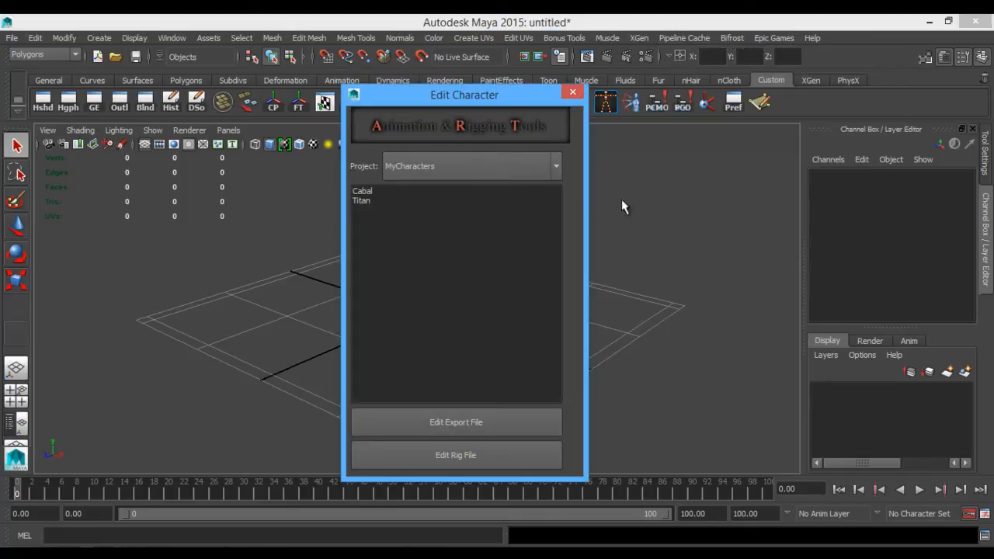
left_click_drag(464, 94, 479, 71)
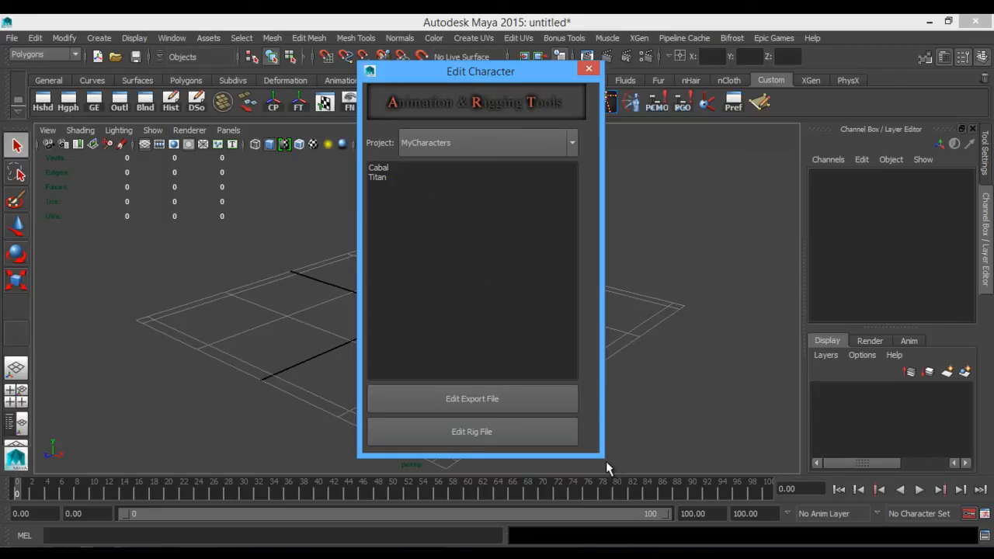
left_click_drag(607, 466, 597, 402)
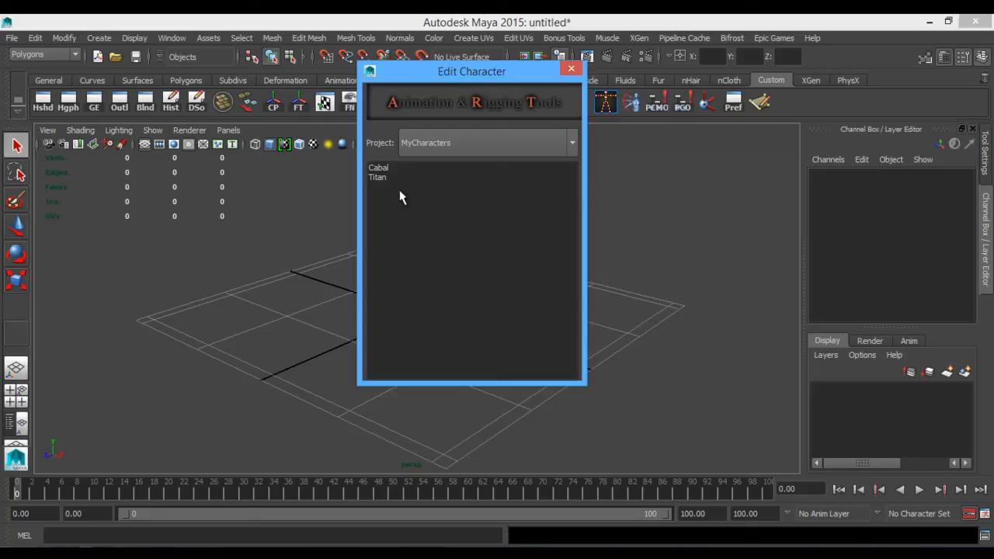
left_click(572, 143)
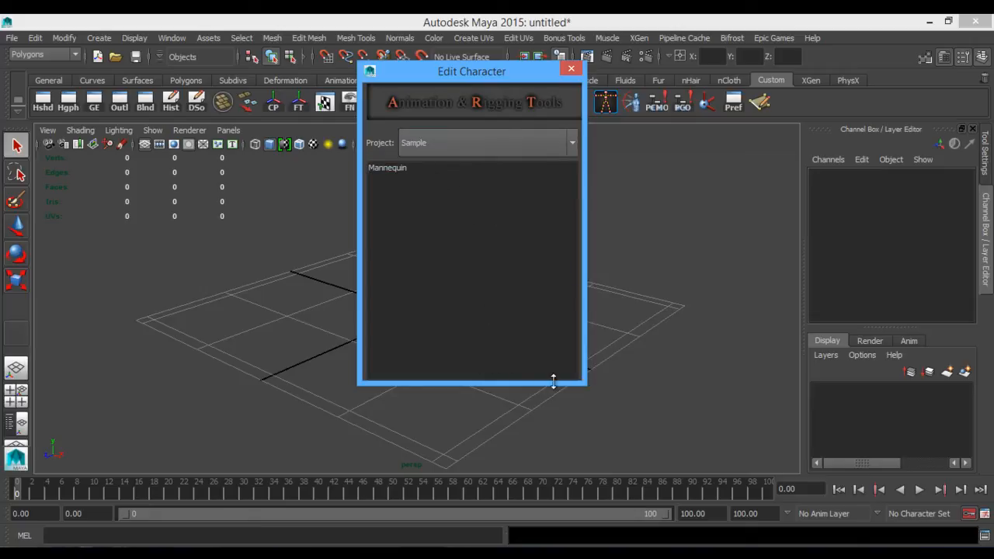
left_click_drag(554, 380, 611, 456)
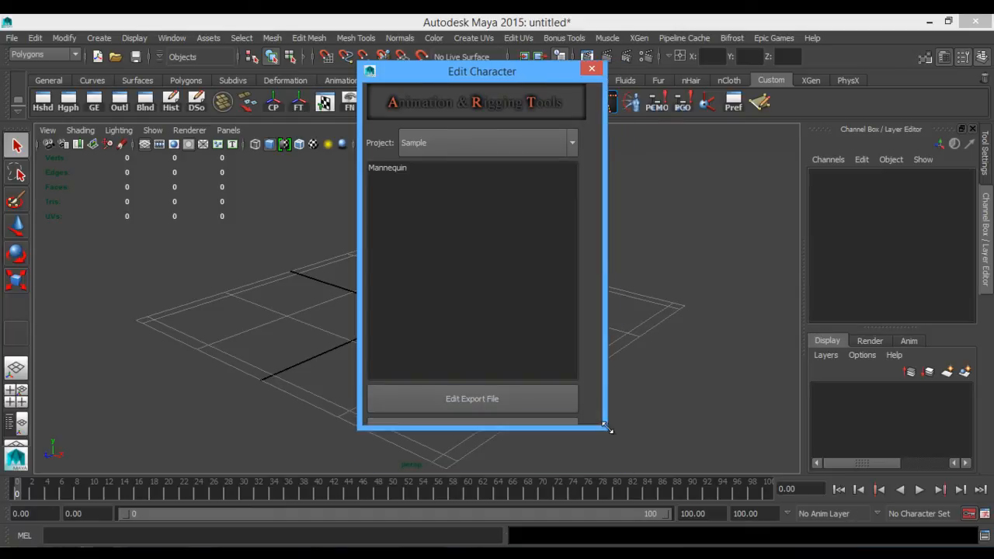
left_click_drag(606, 427, 588, 386)
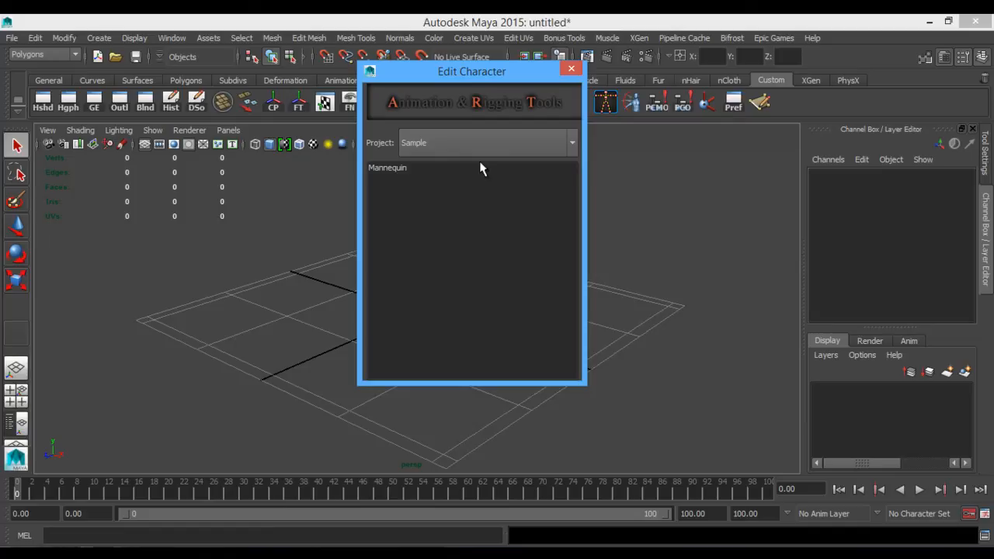
mouse_move(551, 187)
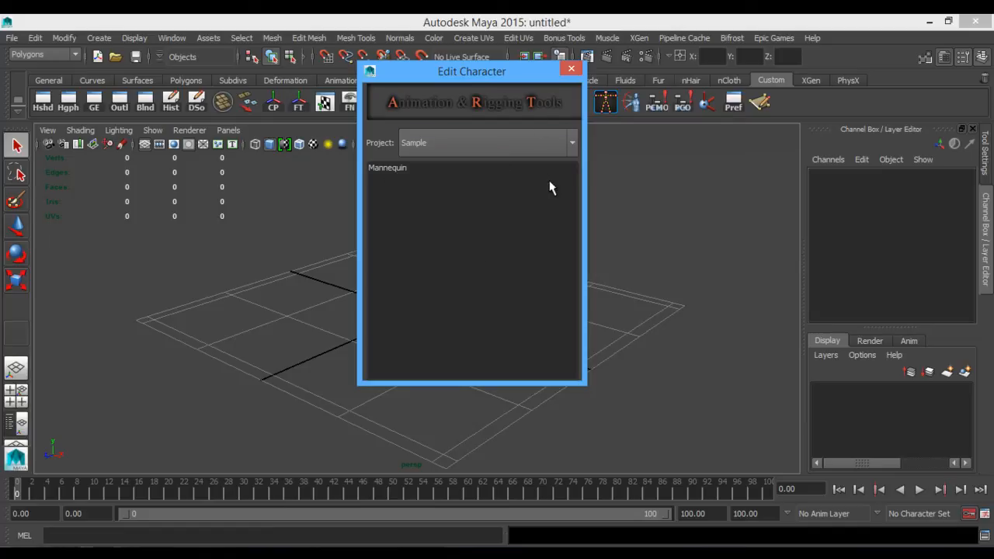
mouse_move(466, 228)
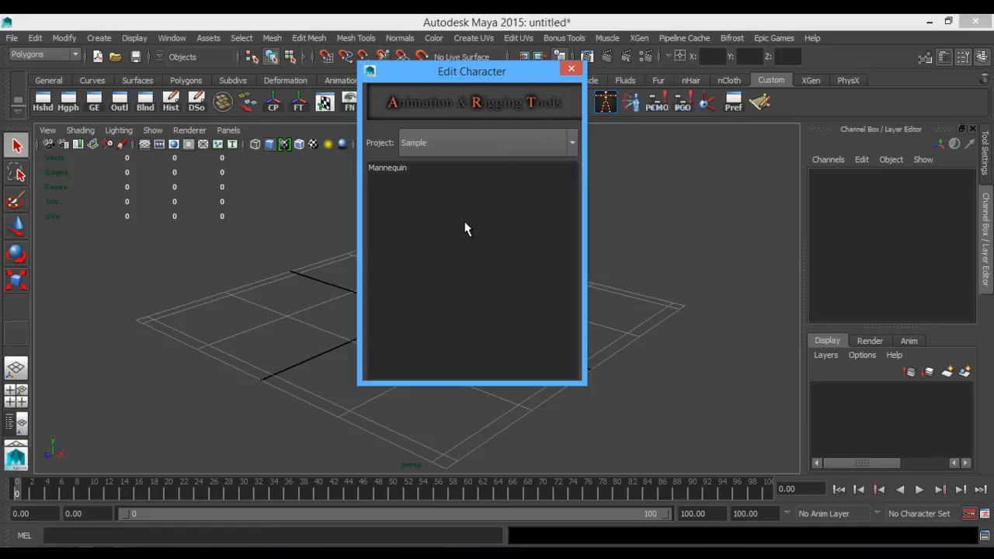
mouse_move(451, 340)
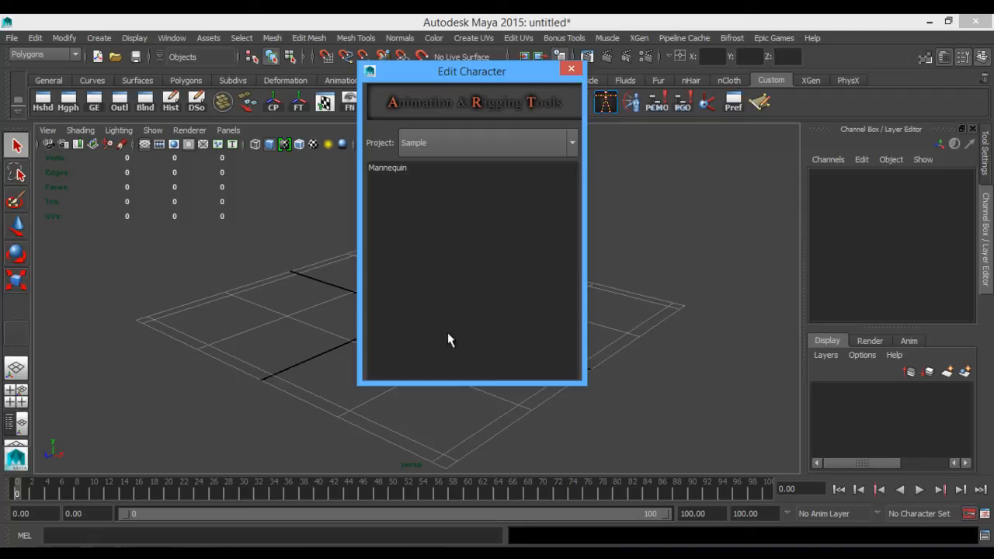
mouse_move(151, 474)
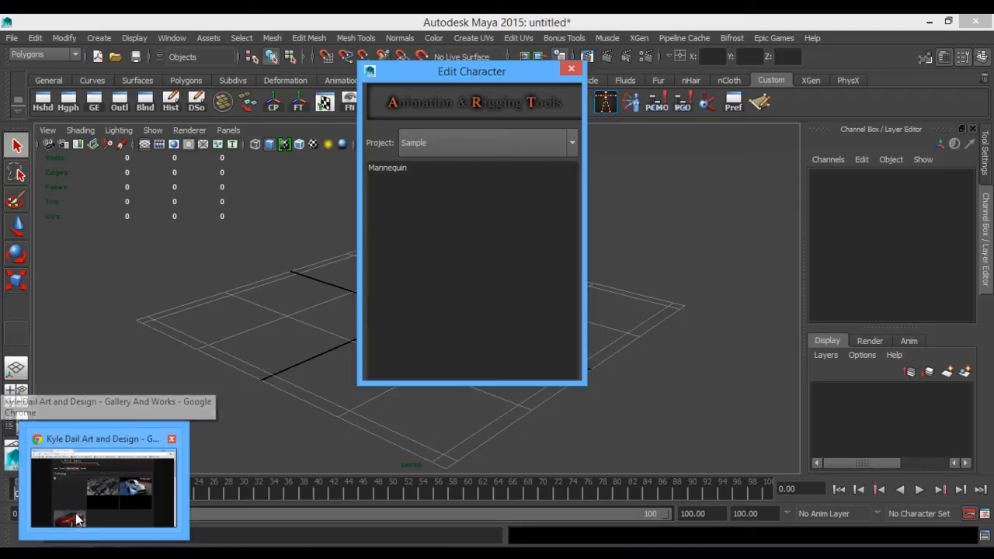
Step: Search Google in Chrome for 'maya UE4 ART dropbox'
left_click(103, 481)
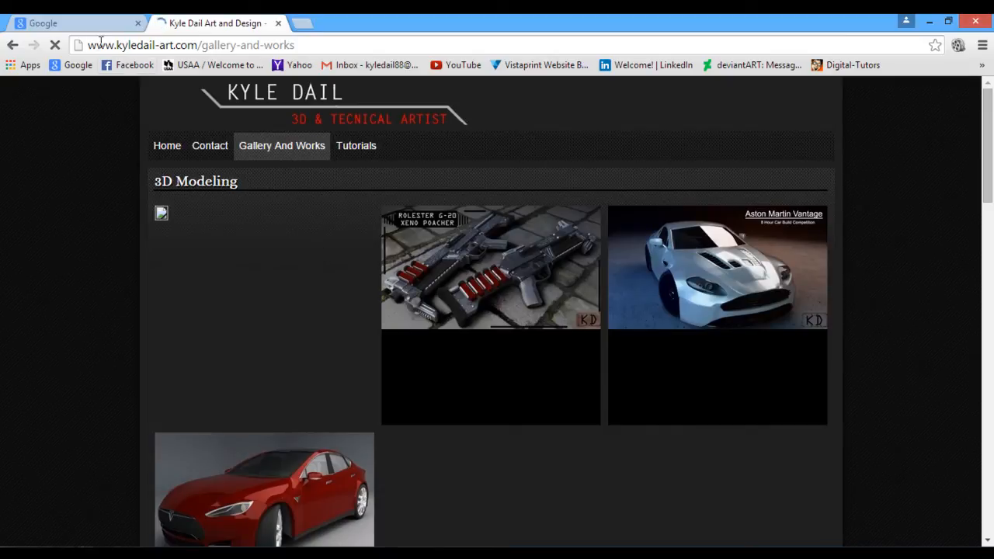
left_click(70, 23)
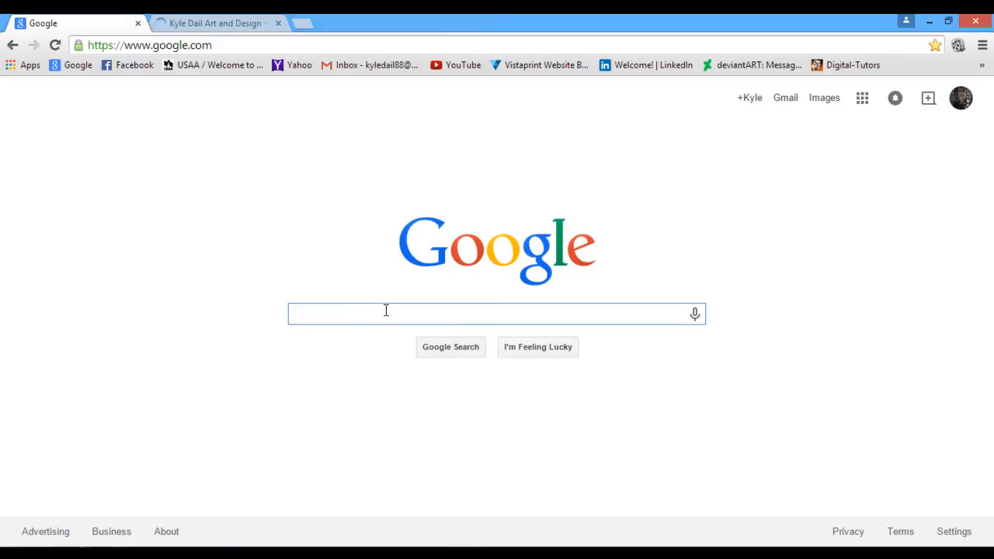
type("UE4 m")
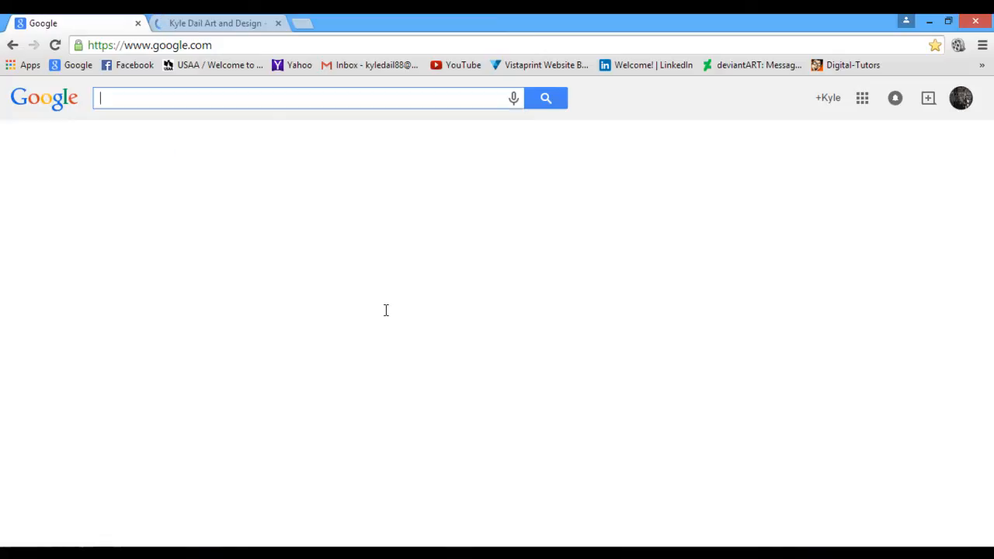
type("maya UE4")
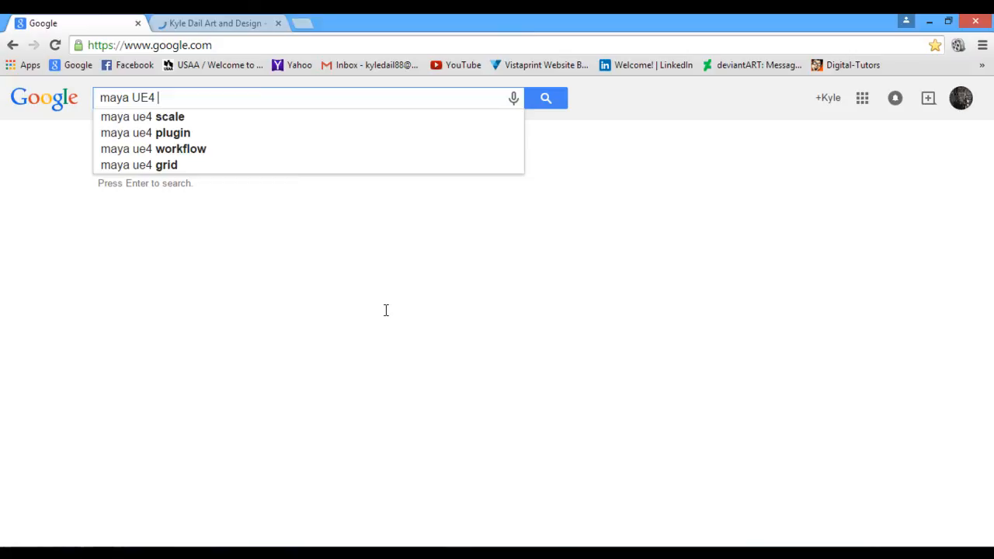
type("ART dropbo")
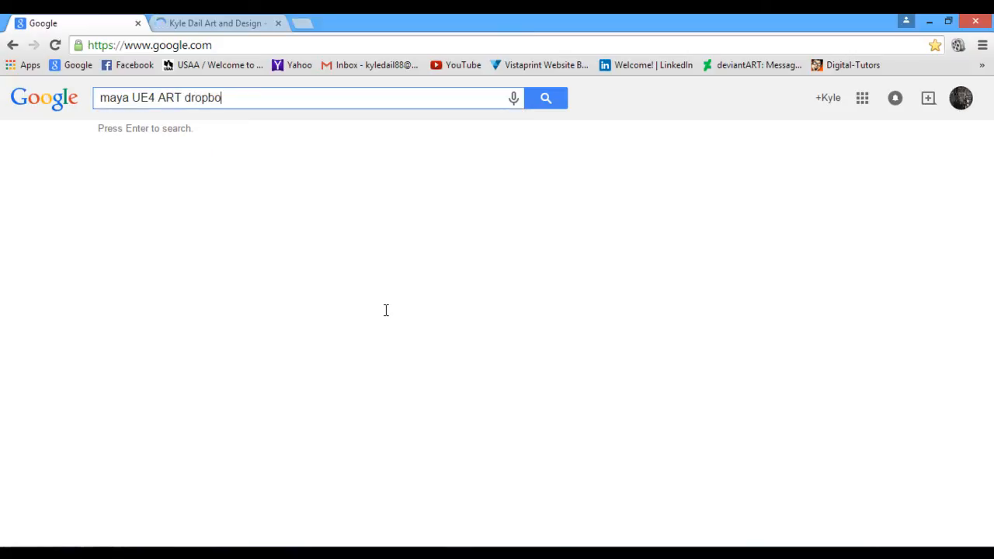
key("Enter")
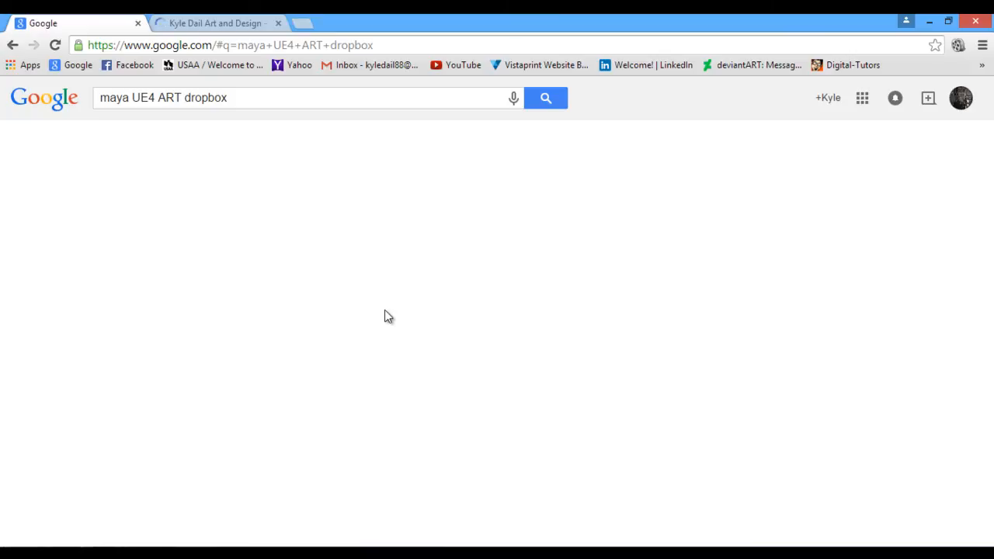
left_click(545, 97)
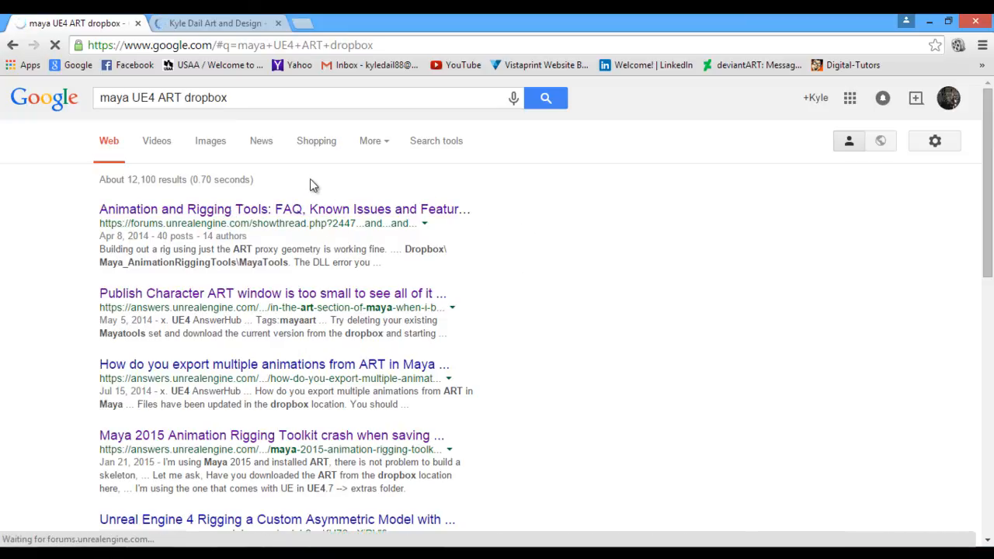
Step: Read the 'Animation and Rigging Tools: FAQ' thread and open its dropbox.com fixes link
left_click(284, 208)
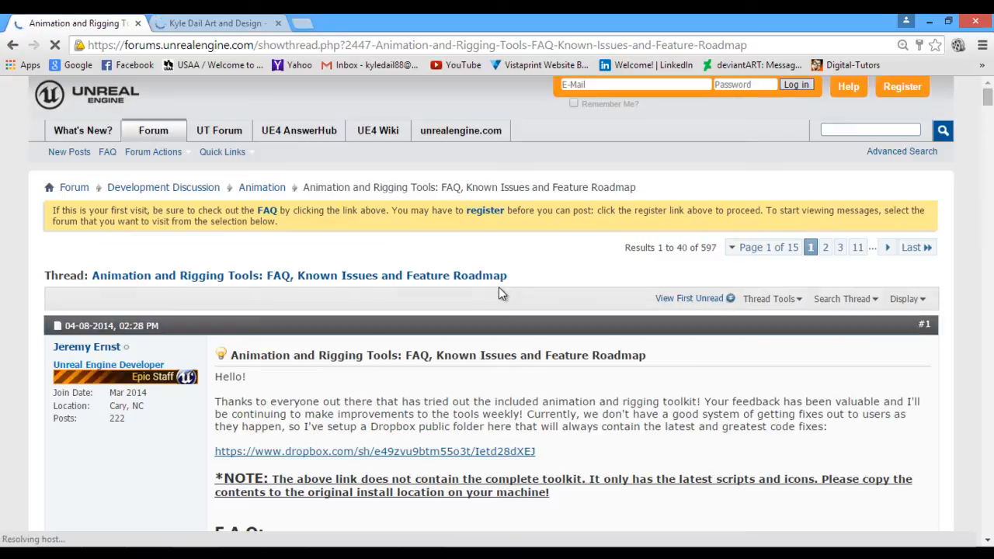
scroll("down", 3)
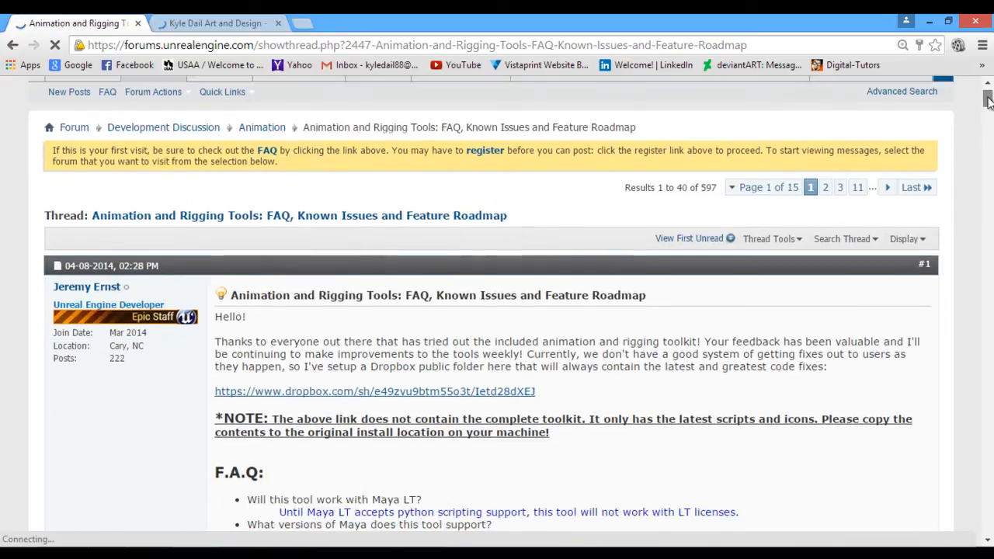
scroll("down", 3)
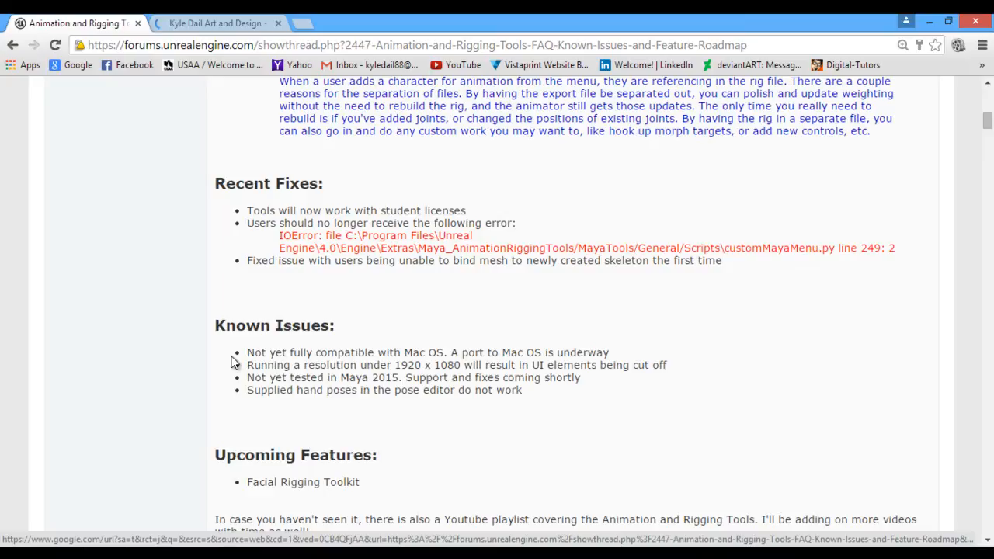
scroll("down", 3)
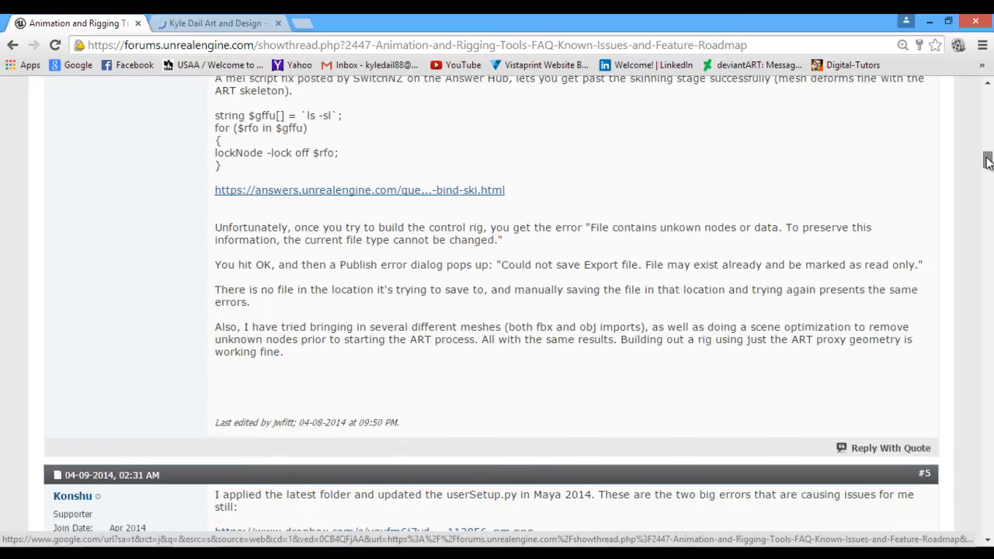
scroll("up", 3)
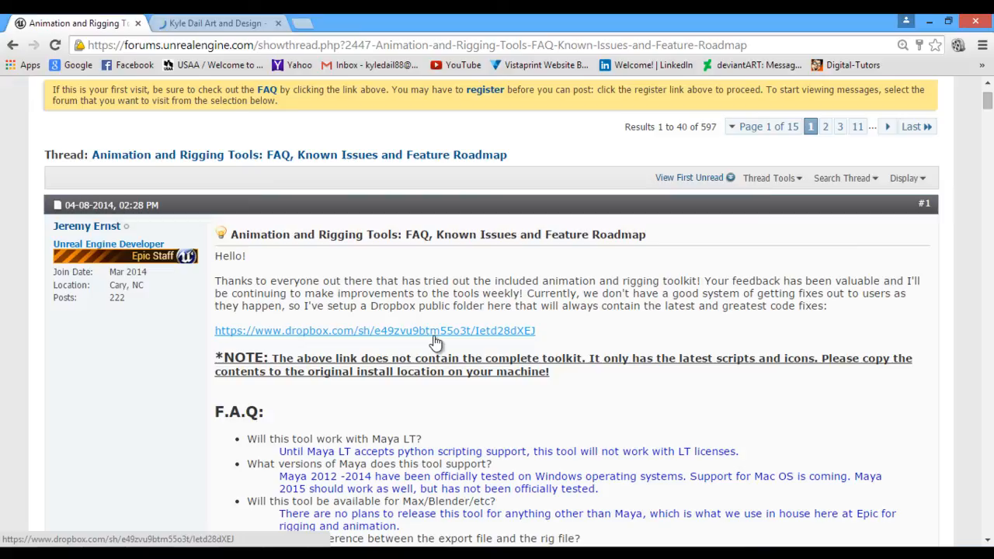
left_click(375, 329)
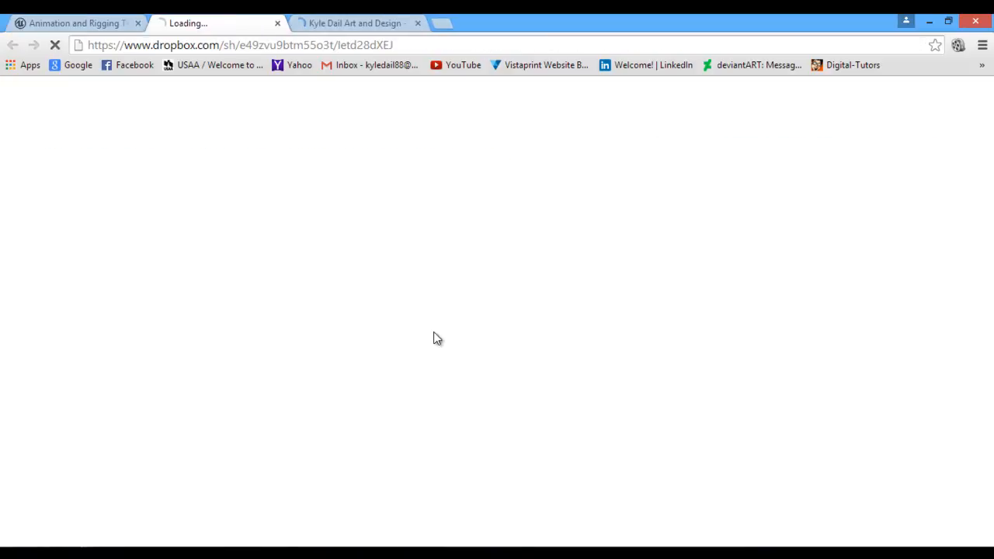
mouse_move(826, 309)
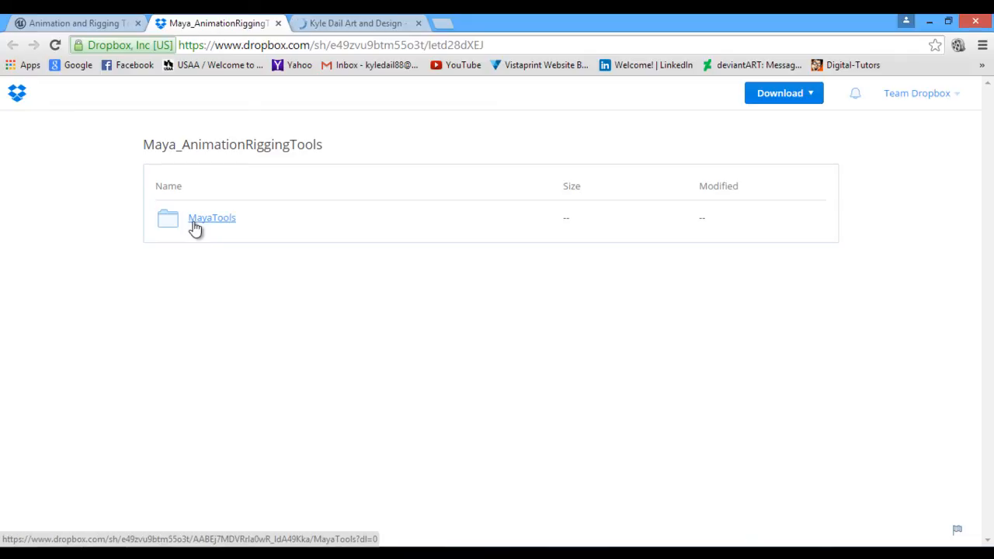
mouse_move(613, 152)
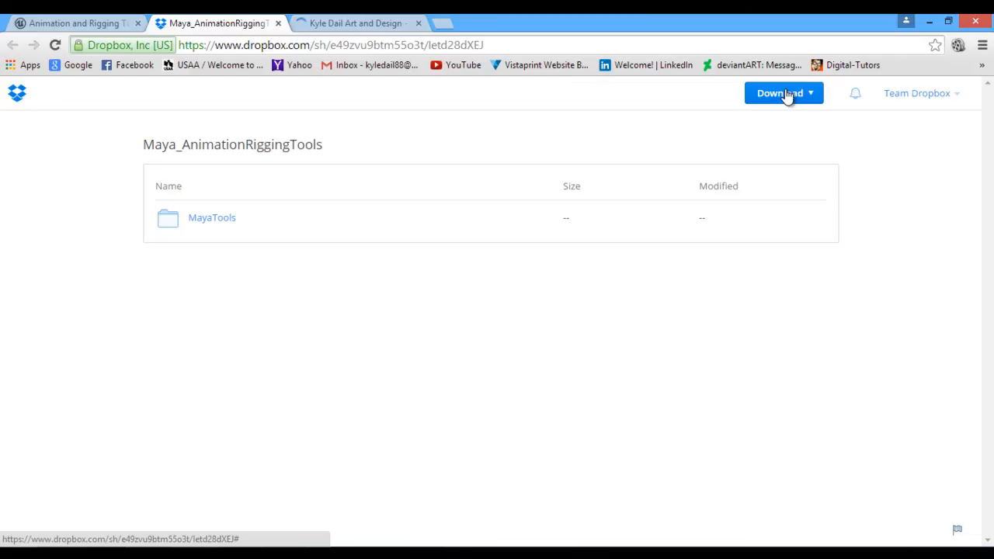
Step: Download the shared Maya_AnimationRiggingTools folder from the Dropbox page
left_click(780, 93)
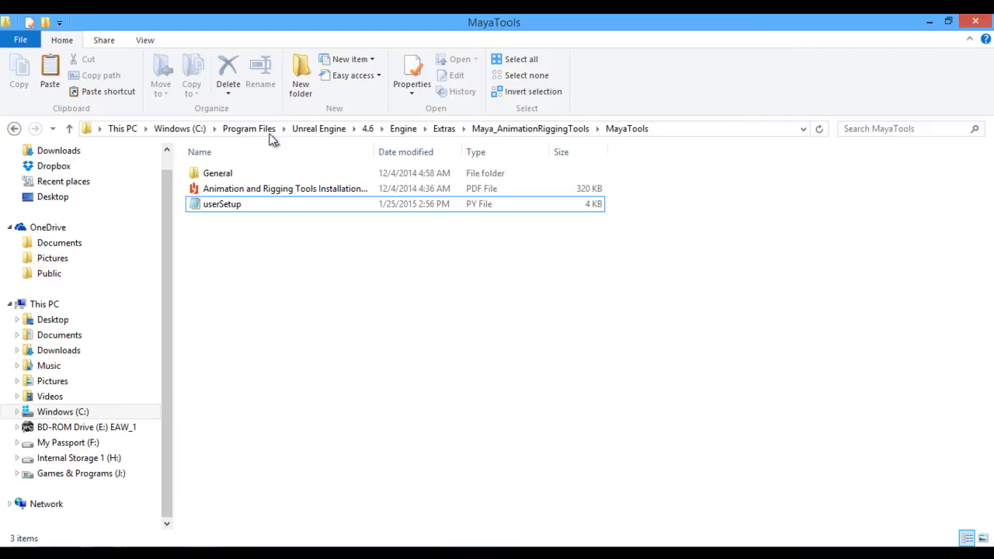
mouse_move(486, 132)
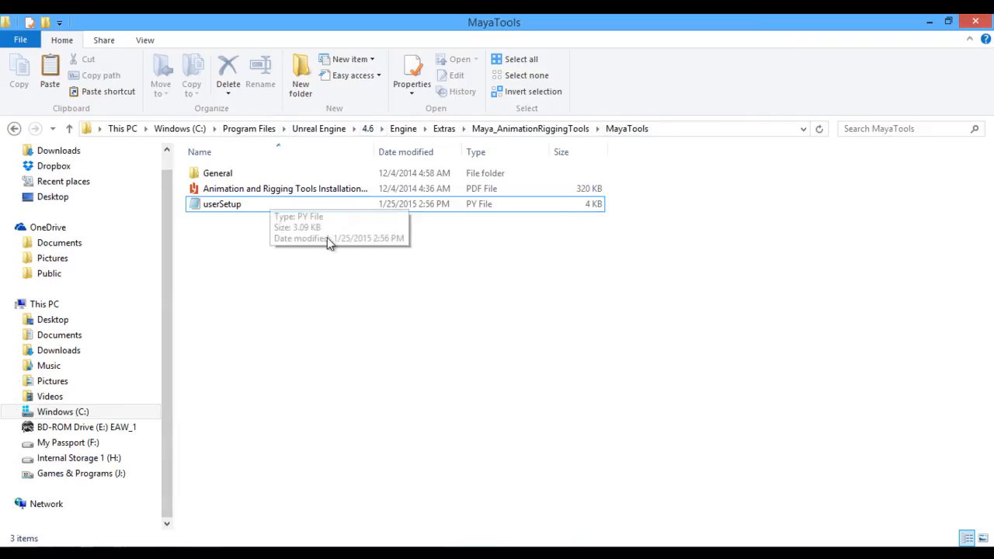
mouse_move(298, 410)
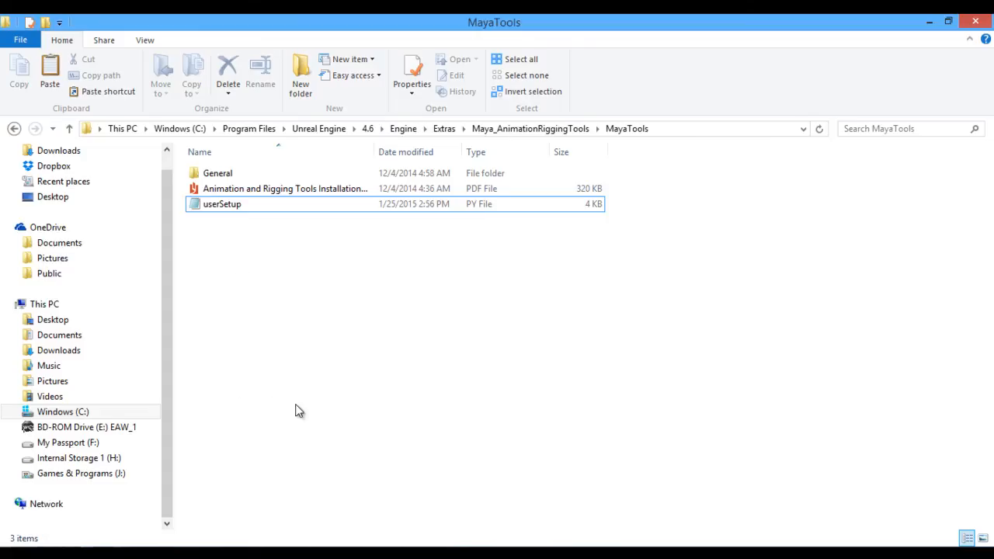
mouse_move(214, 221)
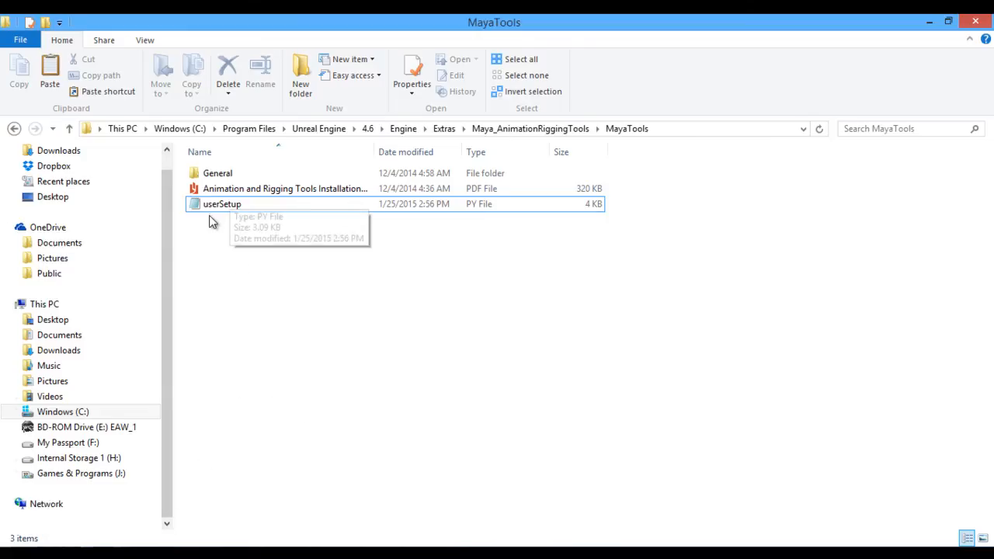
mouse_move(238, 233)
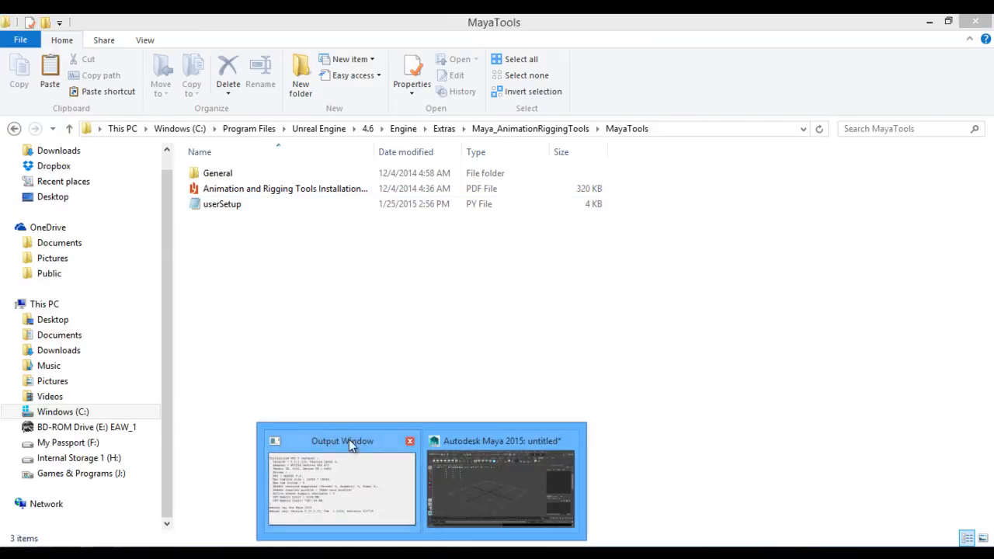
Step: Return to Maya and resize the Edit Character window to show Edit Export File and Edit Rig File
left_click(222, 203)
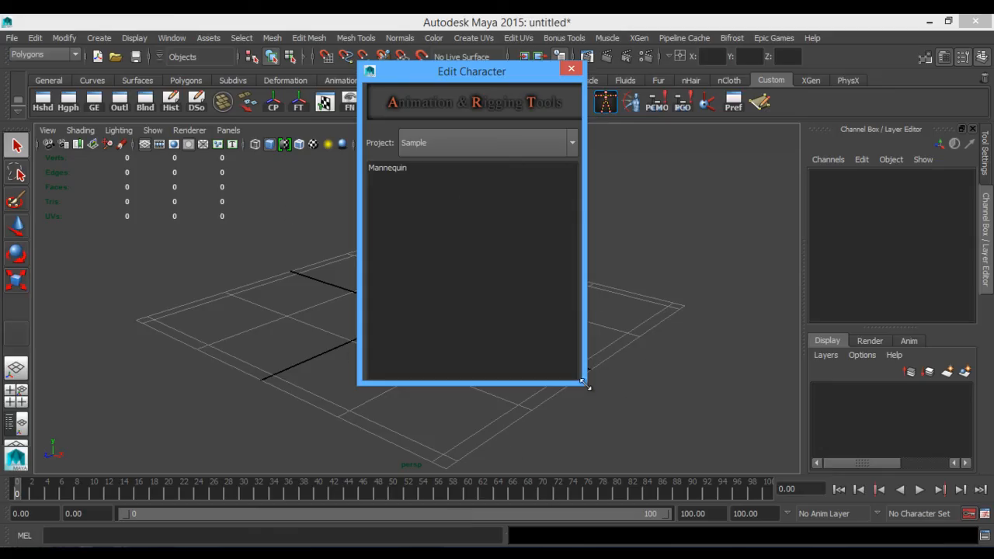
left_click_drag(587, 386, 600, 466)
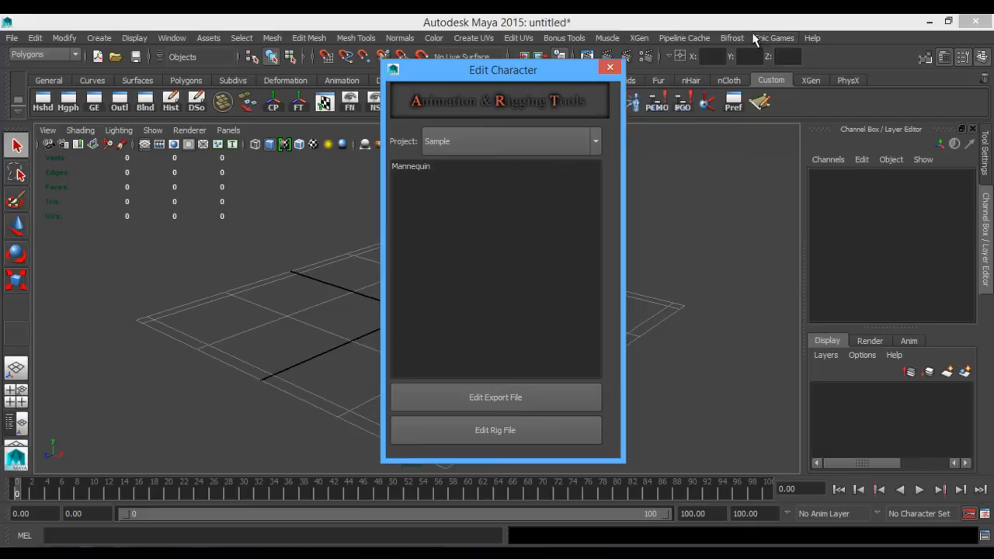
mouse_move(738, 137)
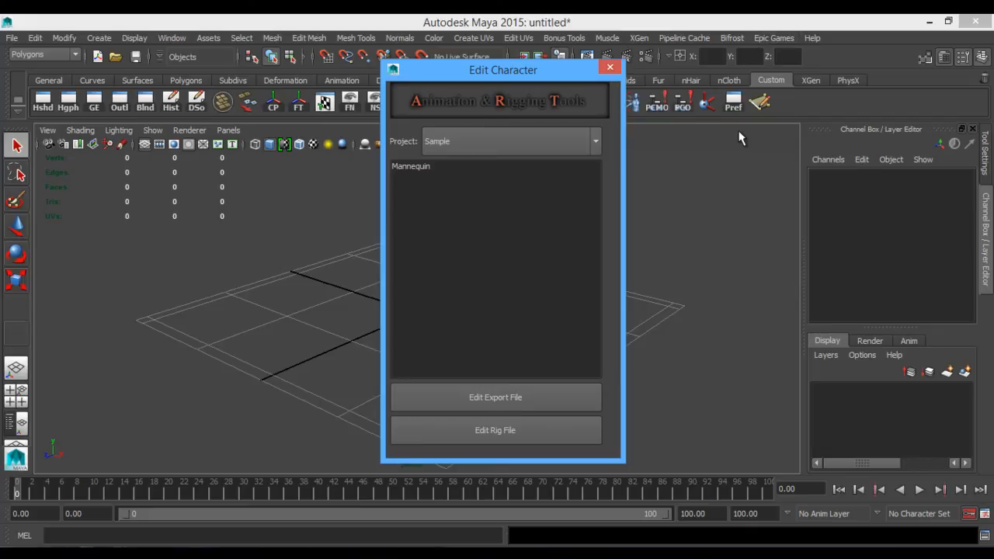
mouse_move(737, 223)
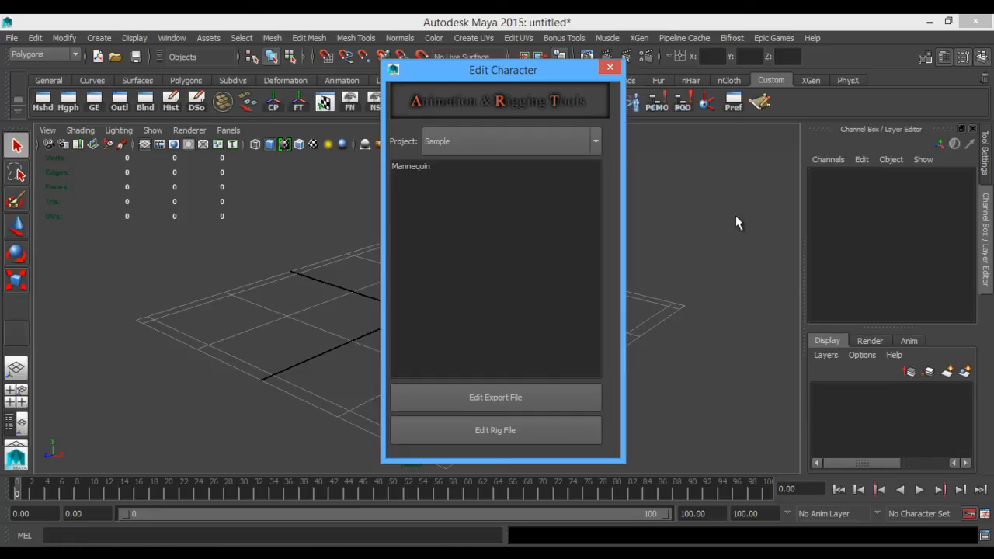
mouse_move(666, 268)
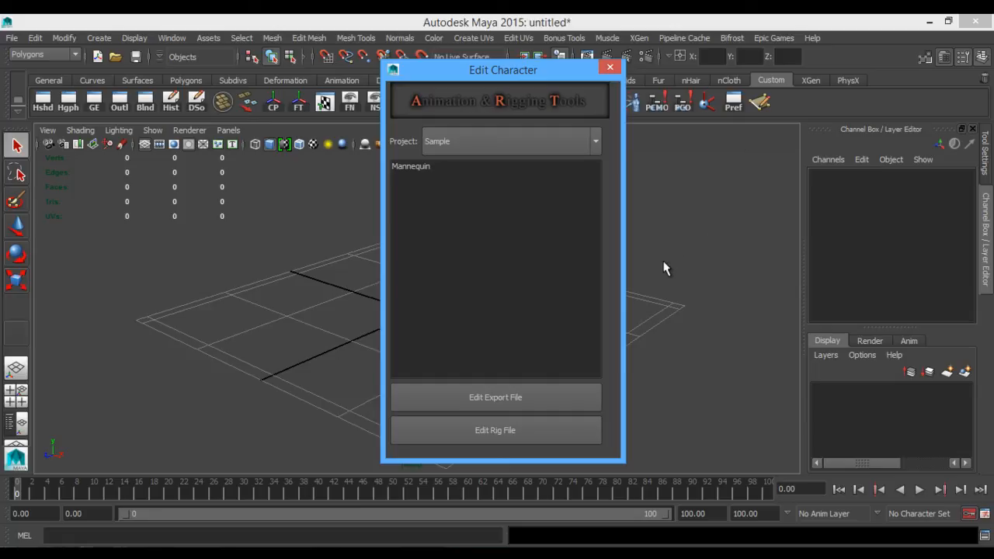